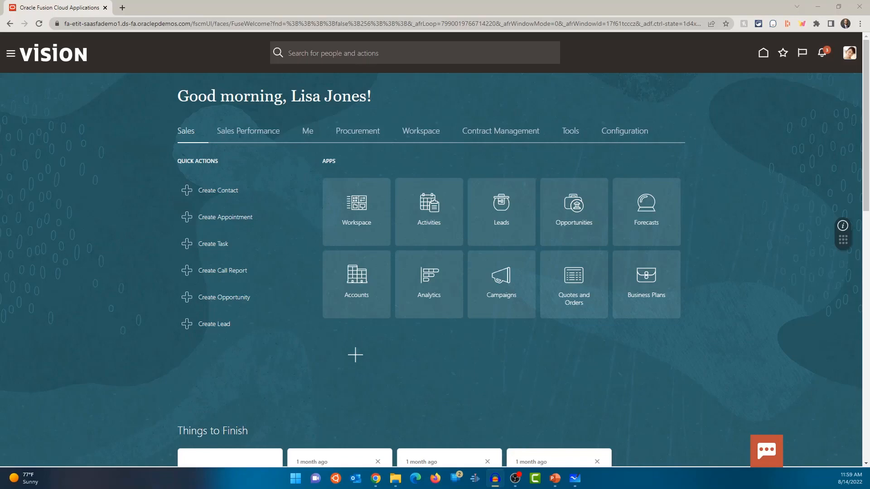
pyautogui.moveTo(659, 63)
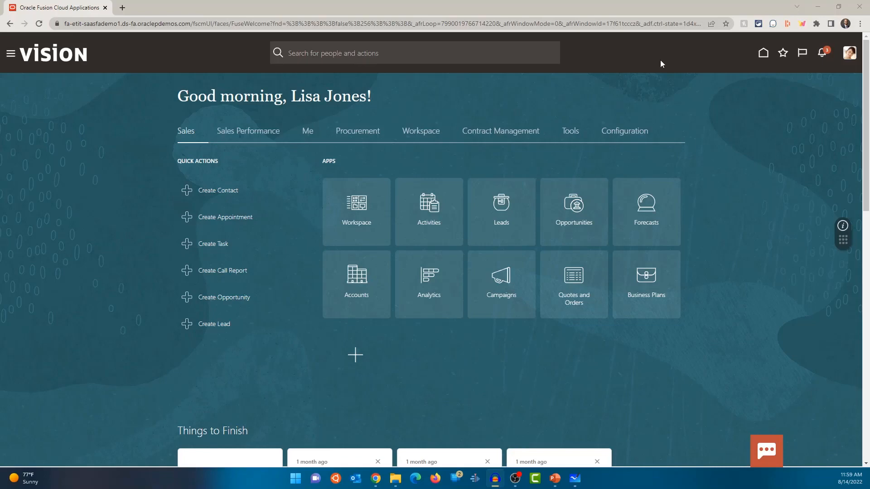
# Step: Go to Reports and Analytics through the Navigator
pyautogui.click(10, 53)
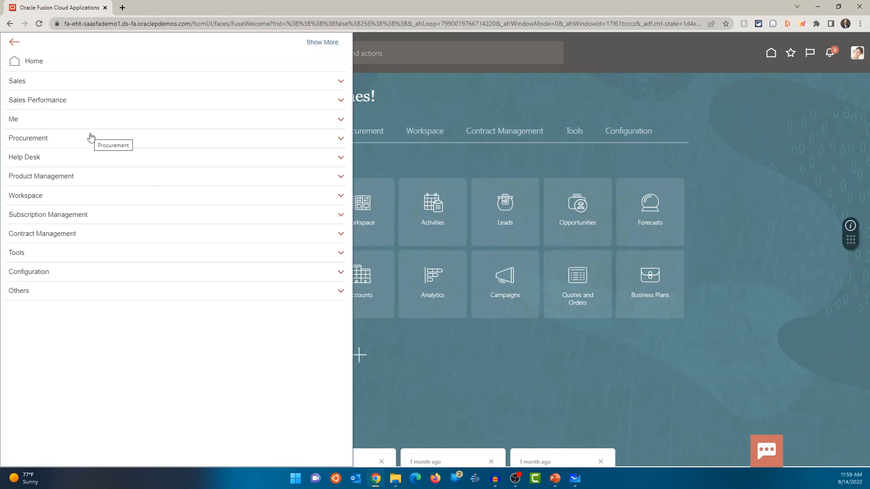
pyautogui.moveTo(50, 258)
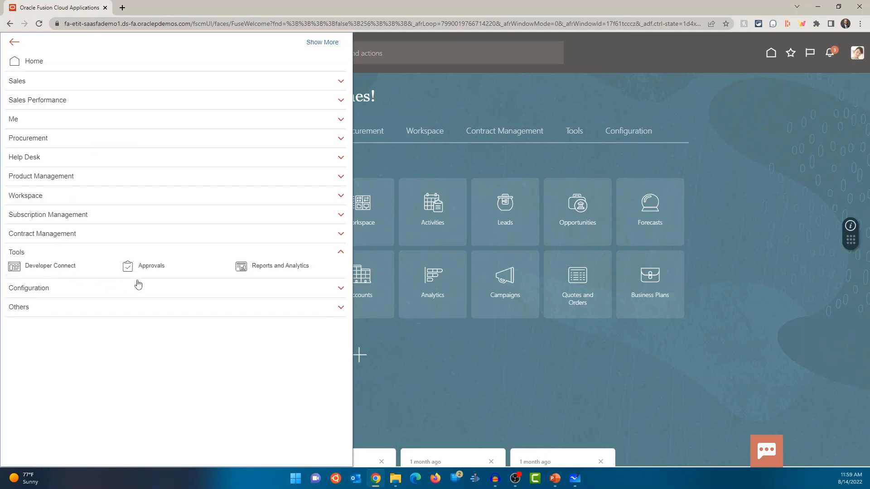
pyautogui.moveTo(656, 388)
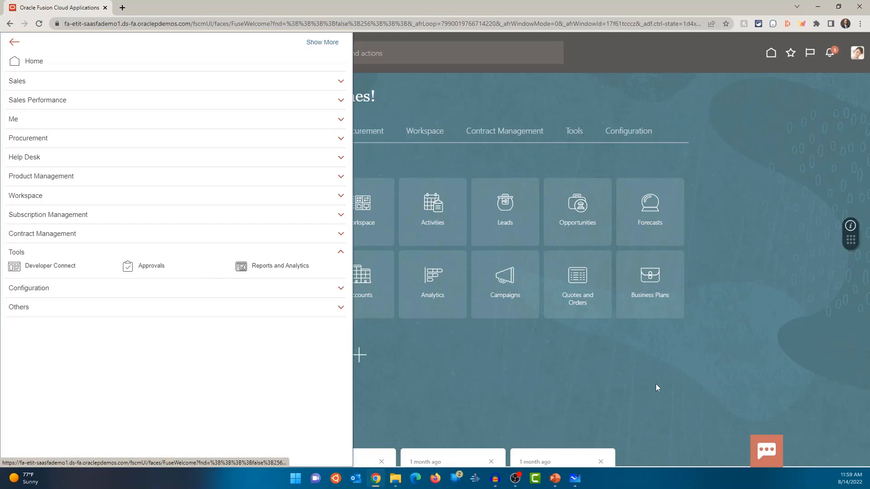
pyautogui.click(279, 266)
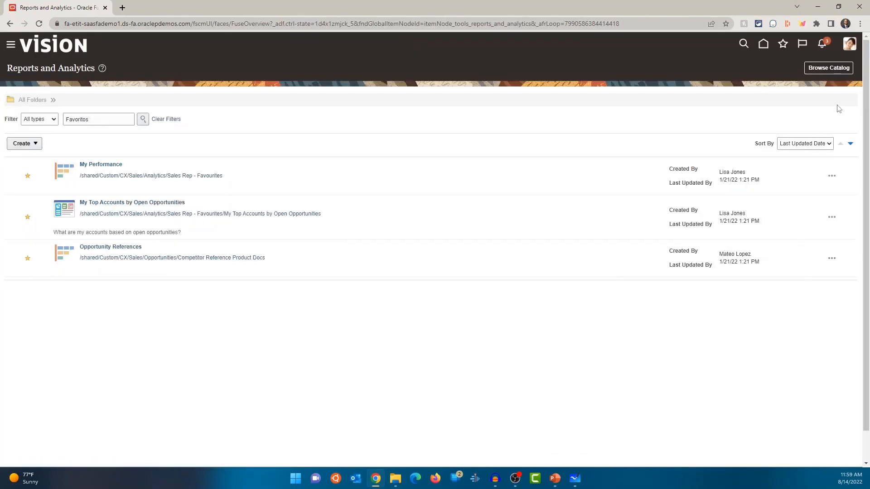
# Step: Open the full BI Publisher catalog in a new tab and collapse the Folders tree
pyautogui.click(828, 67)
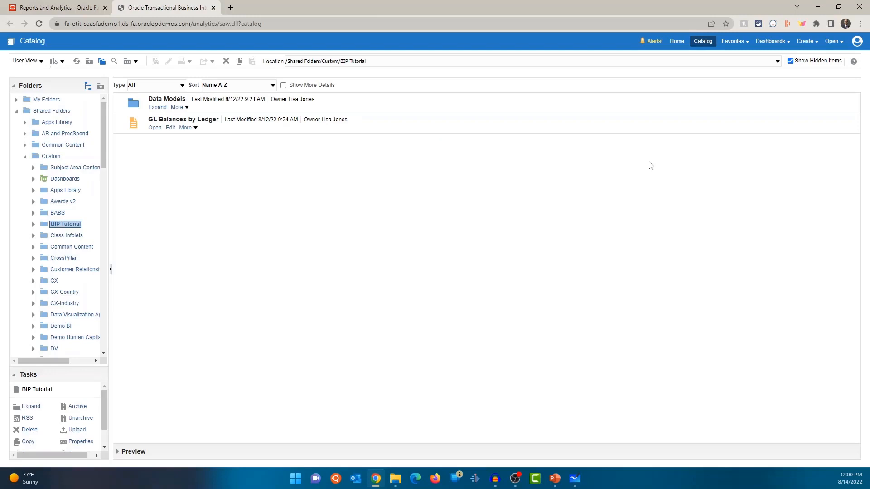
pyautogui.moveTo(60, 183)
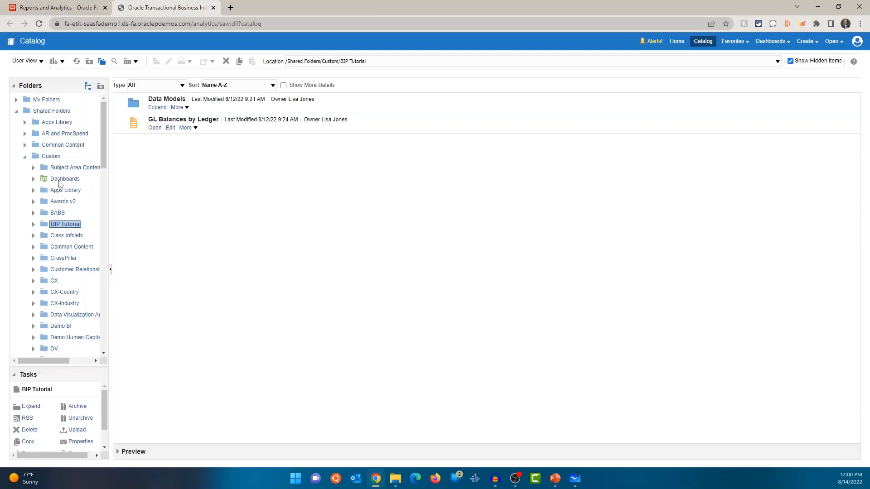
pyautogui.moveTo(65, 227)
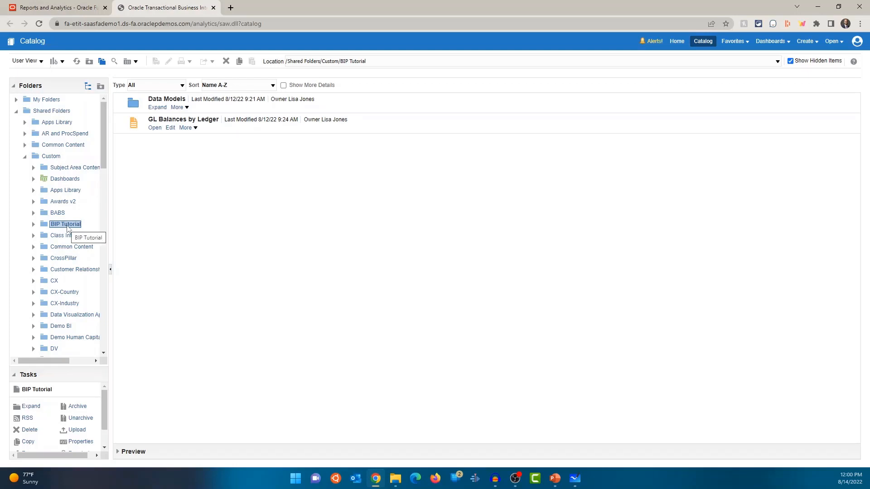
pyautogui.moveTo(287, 146)
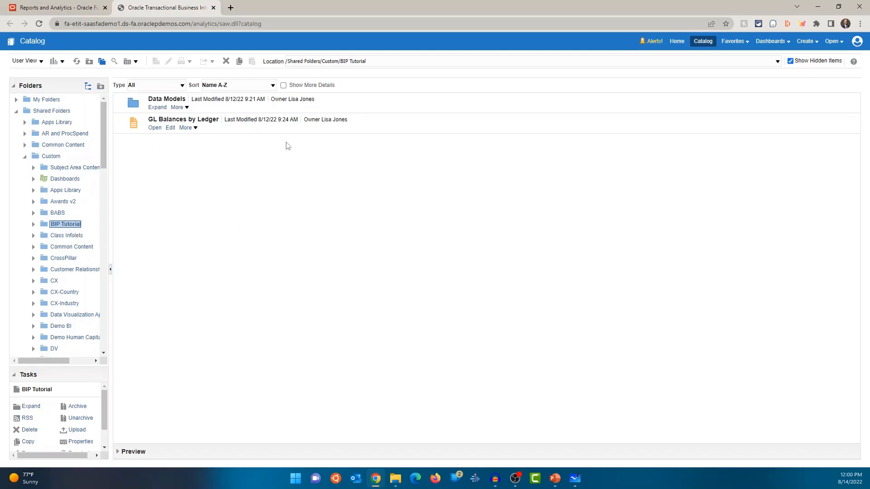
pyautogui.moveTo(293, 220)
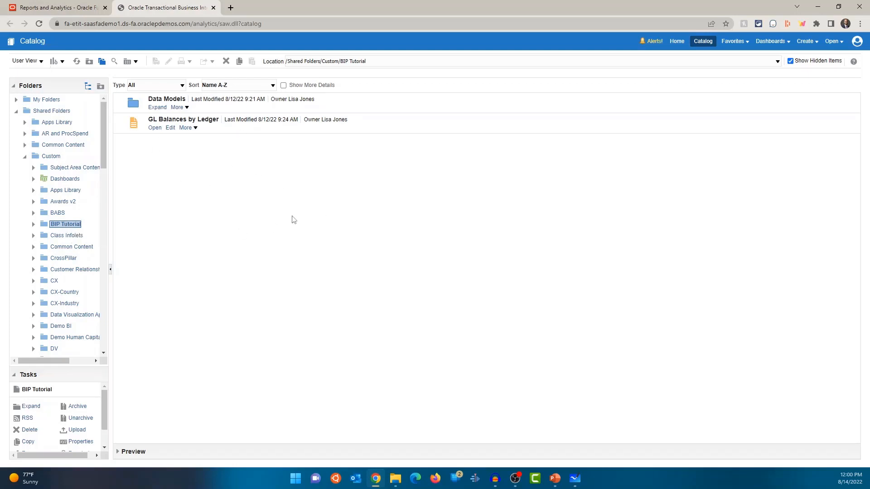
pyautogui.click(16, 110)
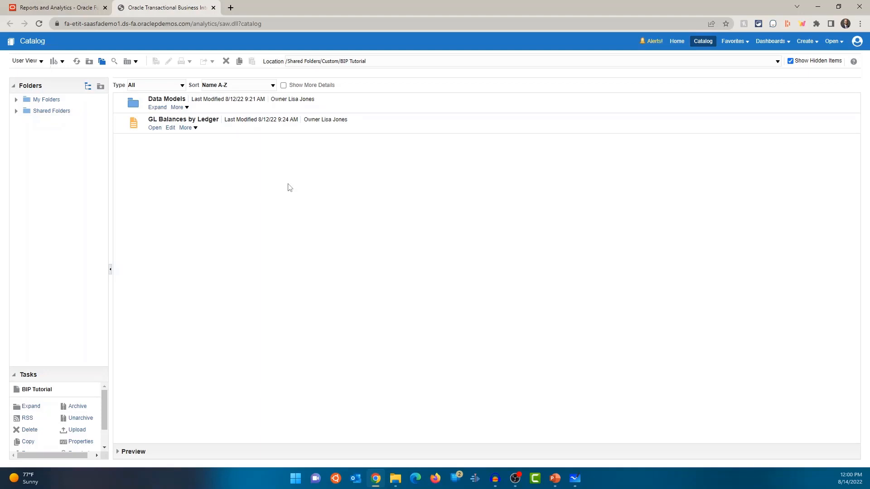
pyautogui.moveTo(248, 99)
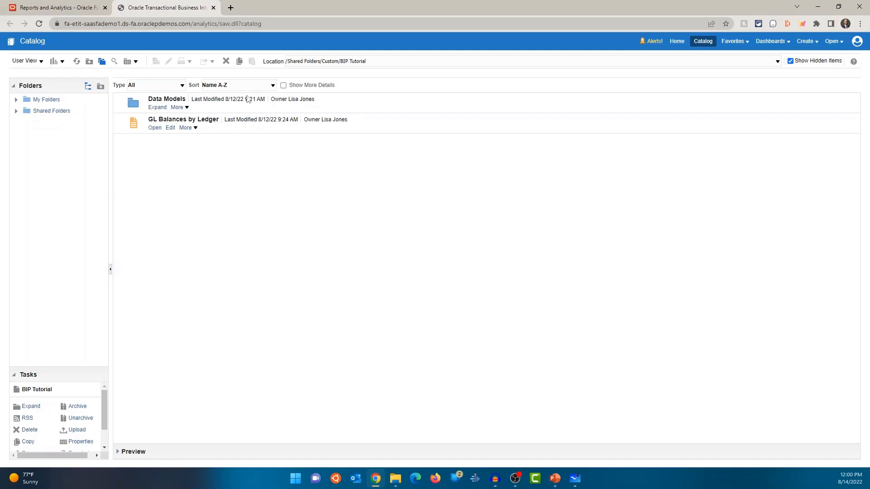
# Step: Load the analytics catalog address in a third browser tab while keeping the catalog tab active
pyautogui.click(161, 23)
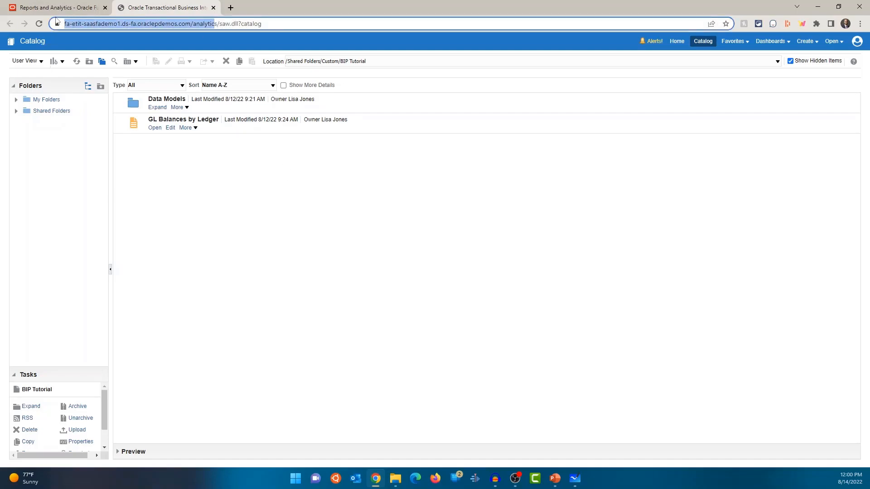
pyautogui.click(338, 7)
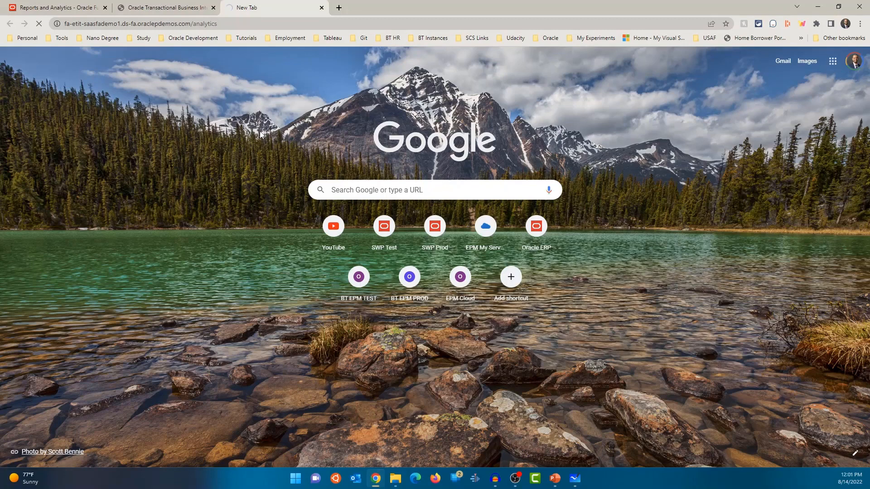
pyautogui.click(164, 7)
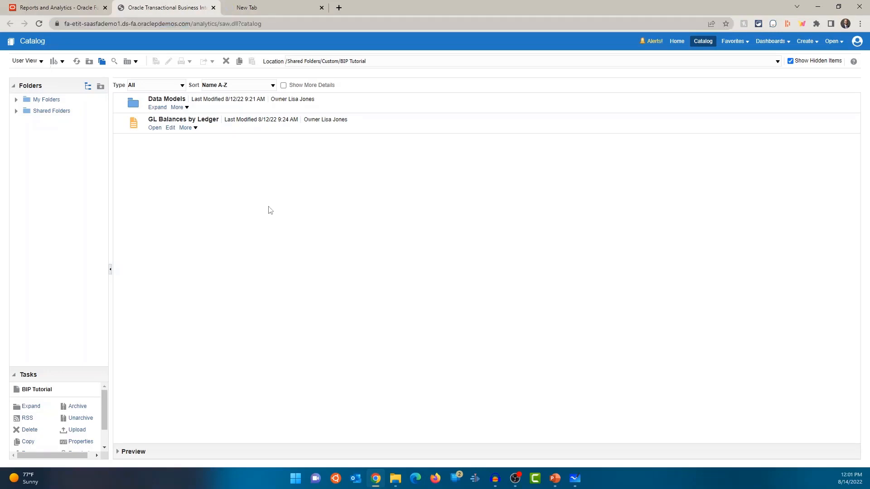
pyautogui.click(272, 7)
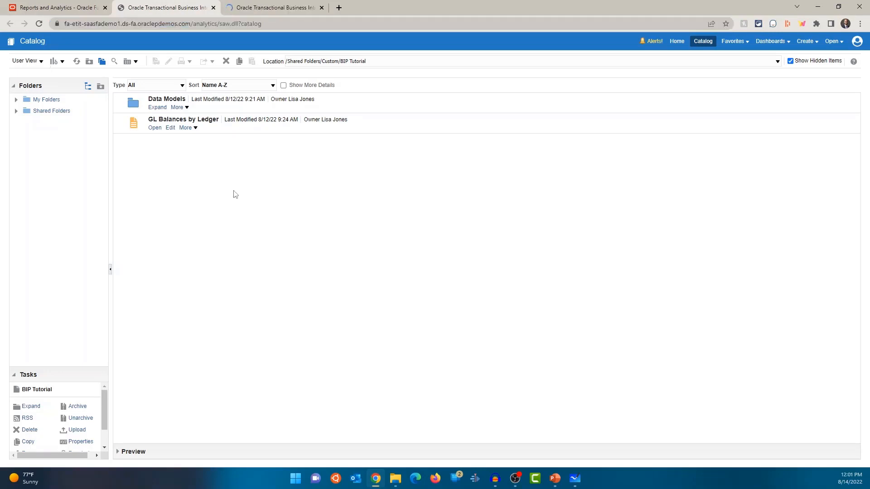
pyautogui.moveTo(77, 120)
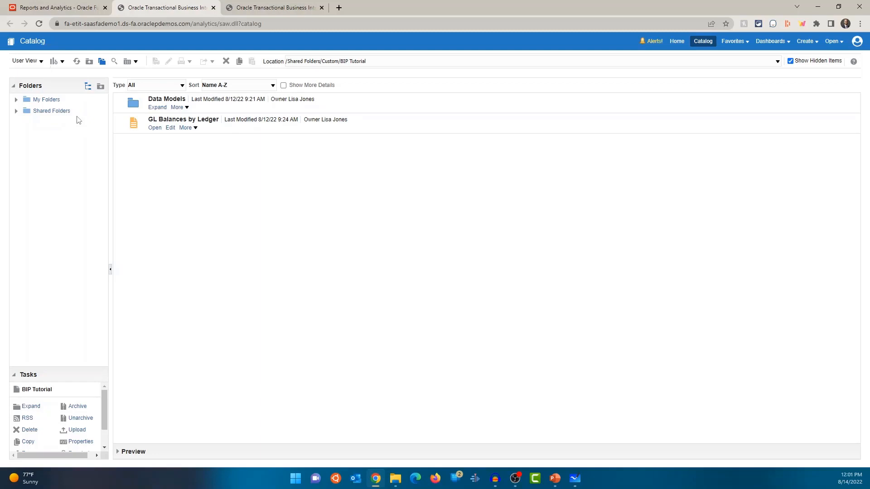
pyautogui.moveTo(57, 103)
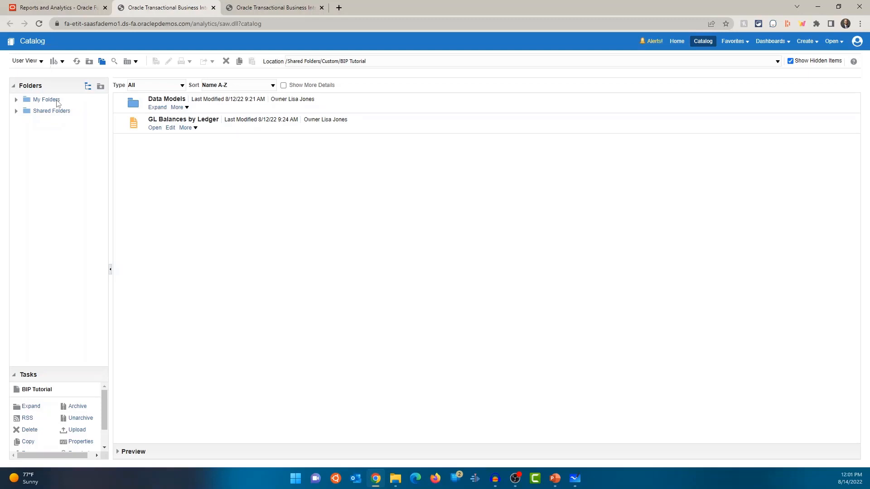
pyautogui.moveTo(51, 119)
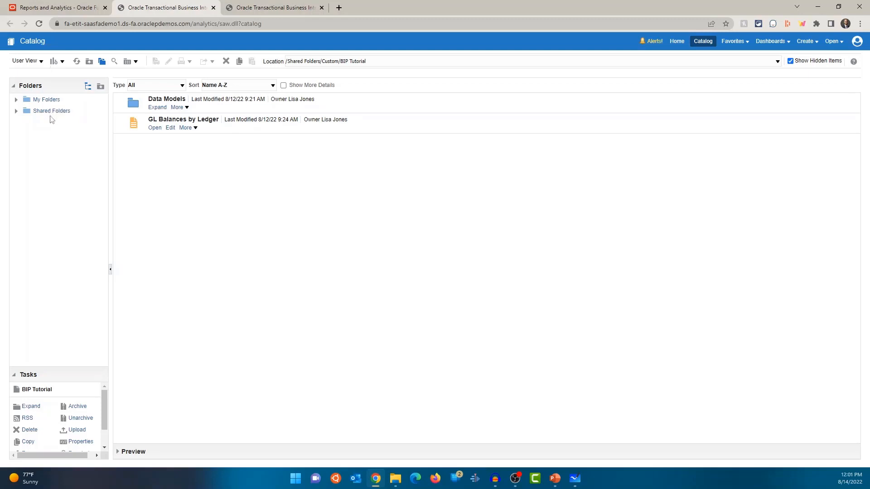
pyautogui.moveTo(162, 193)
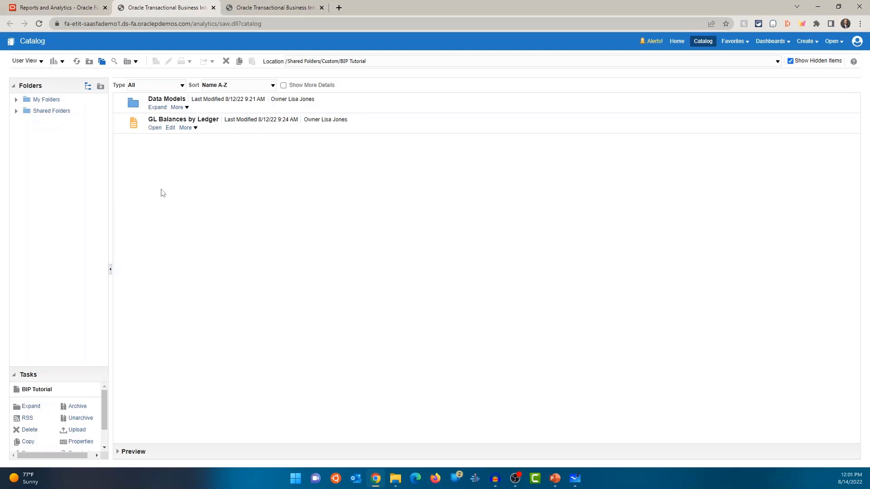
pyautogui.moveTo(51, 110)
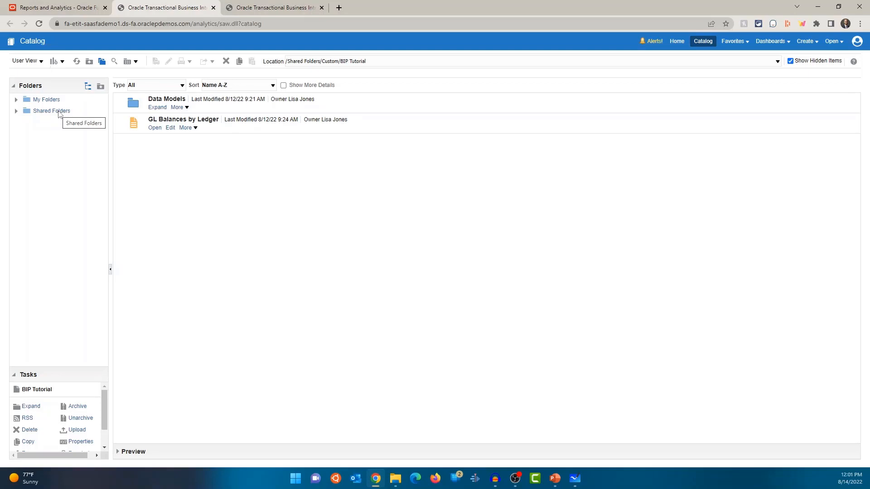
# Step: Browse the Financials, Human Capital Management and Manufacturing shared folders, then open Custom
pyautogui.click(16, 110)
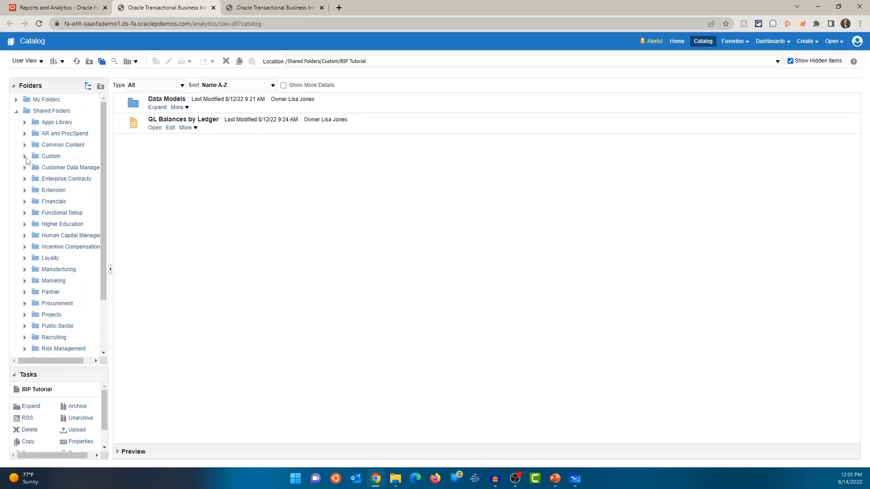
pyautogui.moveTo(64, 208)
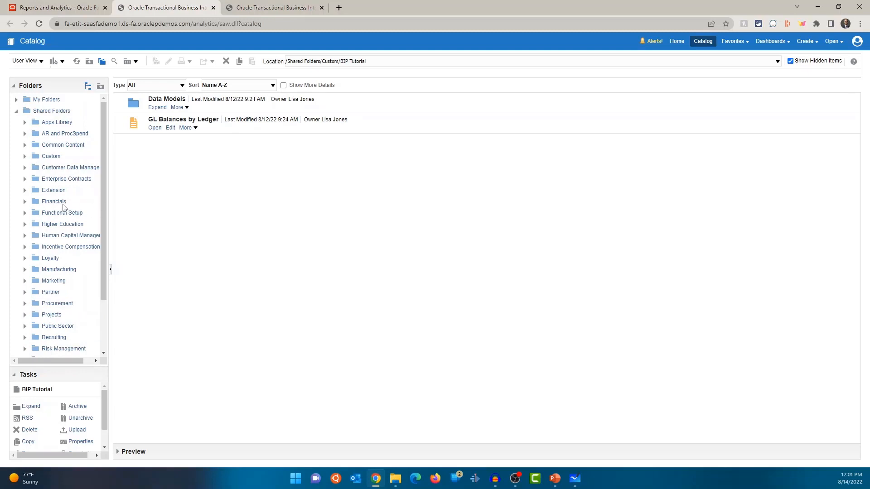
pyautogui.click(70, 235)
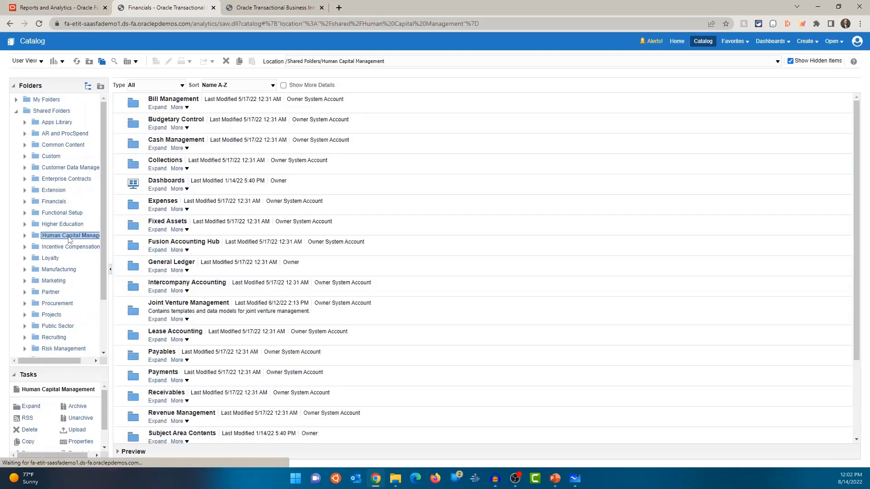
pyautogui.click(61, 269)
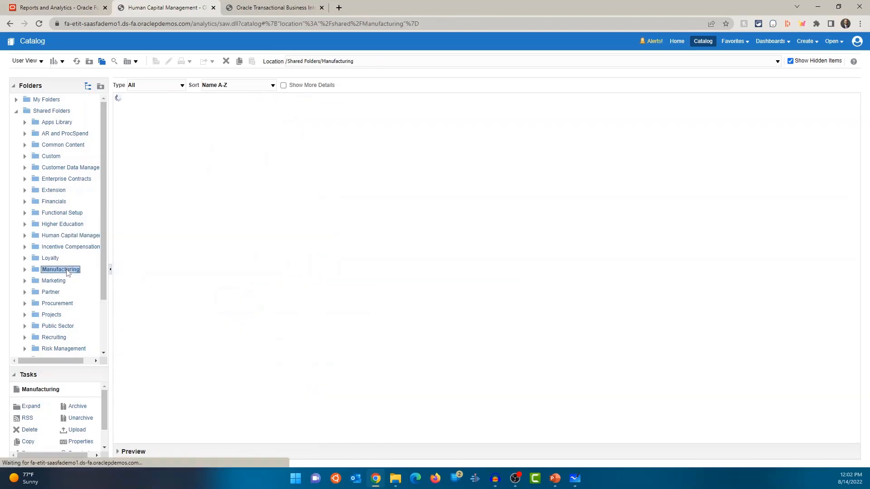
pyautogui.click(51, 314)
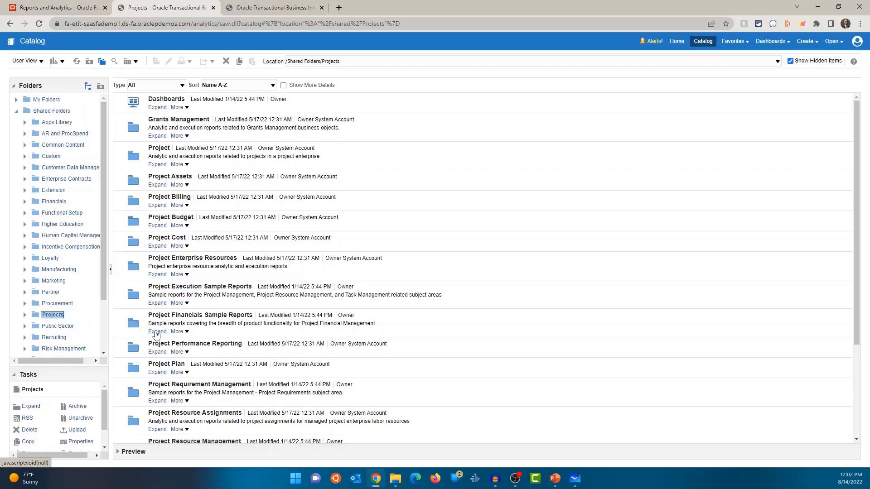
pyautogui.moveTo(58, 161)
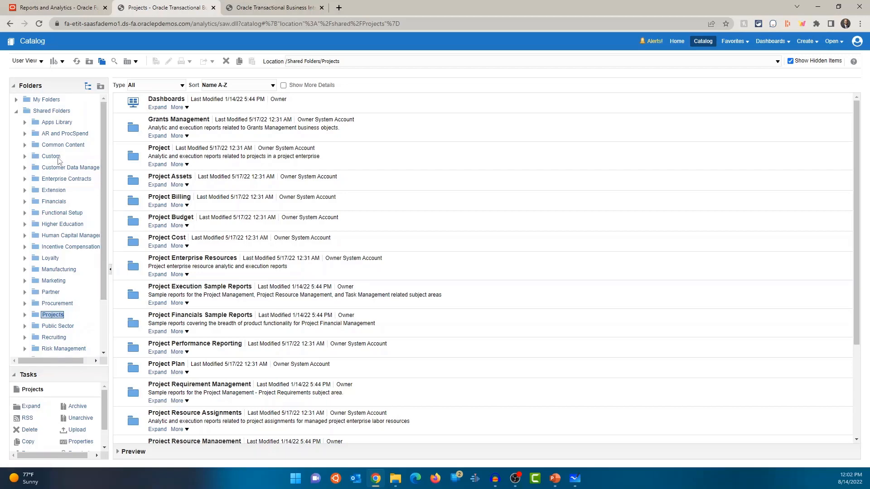
pyautogui.click(51, 156)
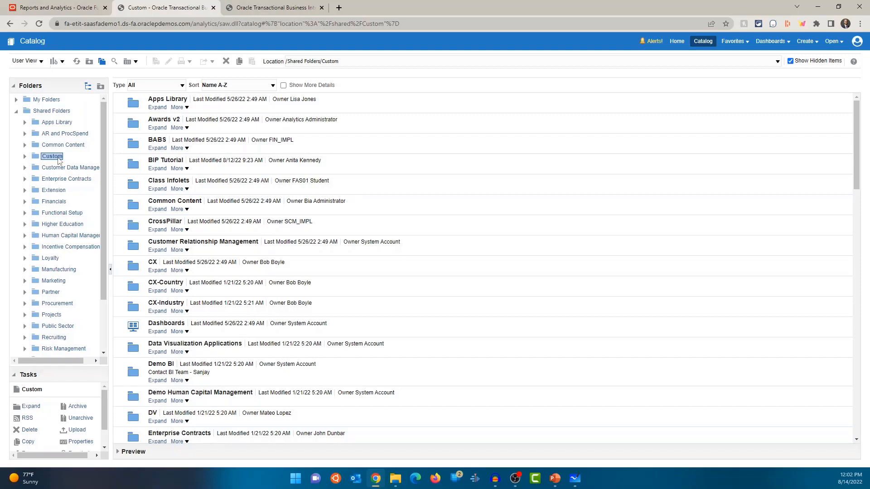
pyautogui.moveTo(179, 116)
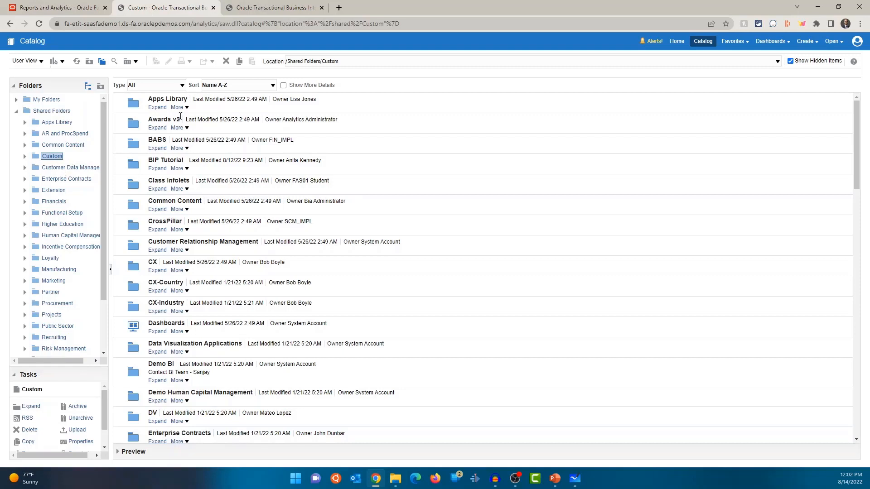
pyautogui.moveTo(193, 178)
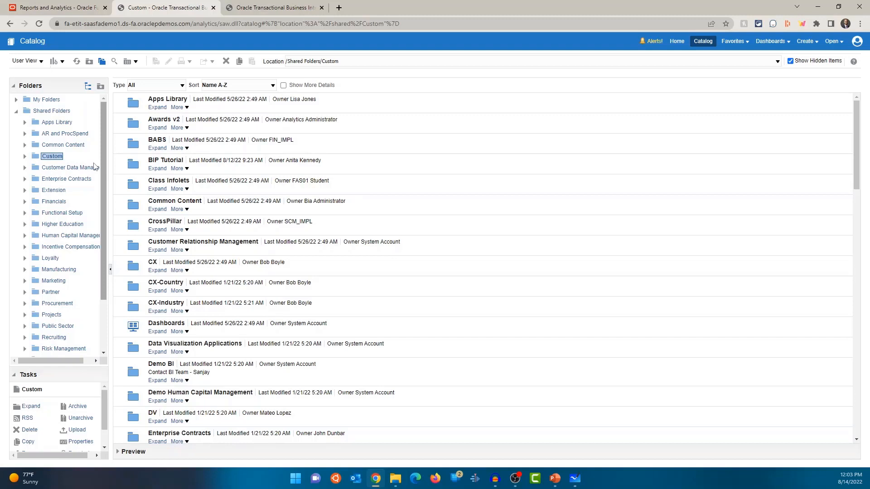
# Step: Expand Custom in the Folders tree and open the BIP Tutorial folder
pyautogui.click(25, 155)
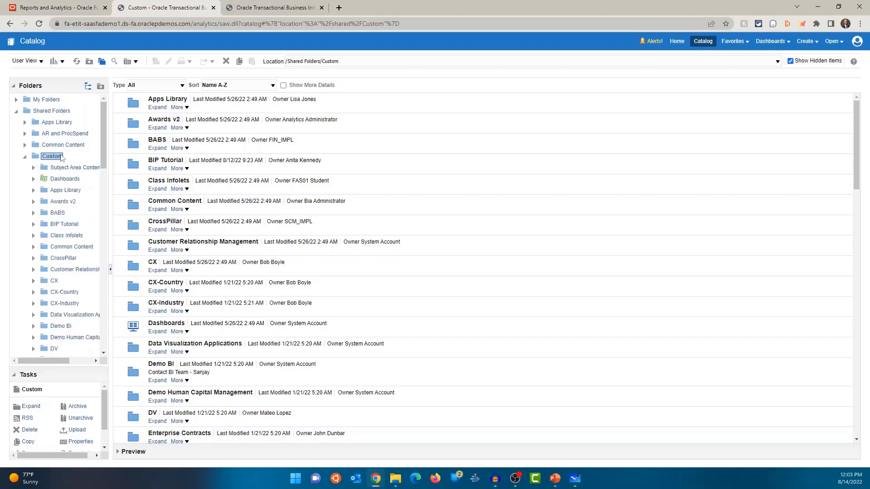
pyautogui.moveTo(56, 235)
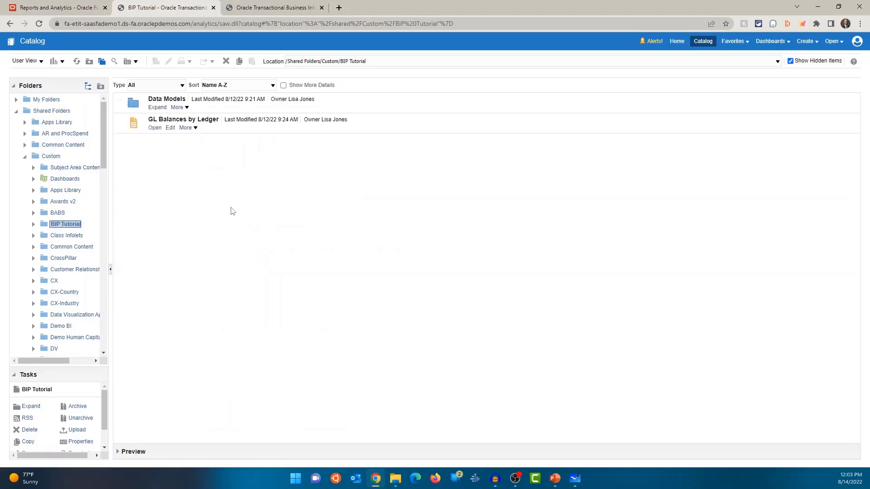
pyautogui.moveTo(262, 206)
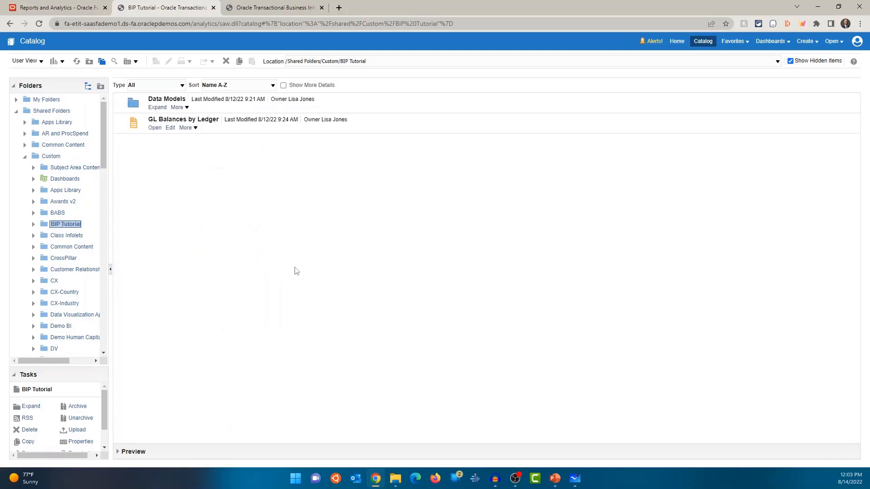
pyautogui.click(51, 156)
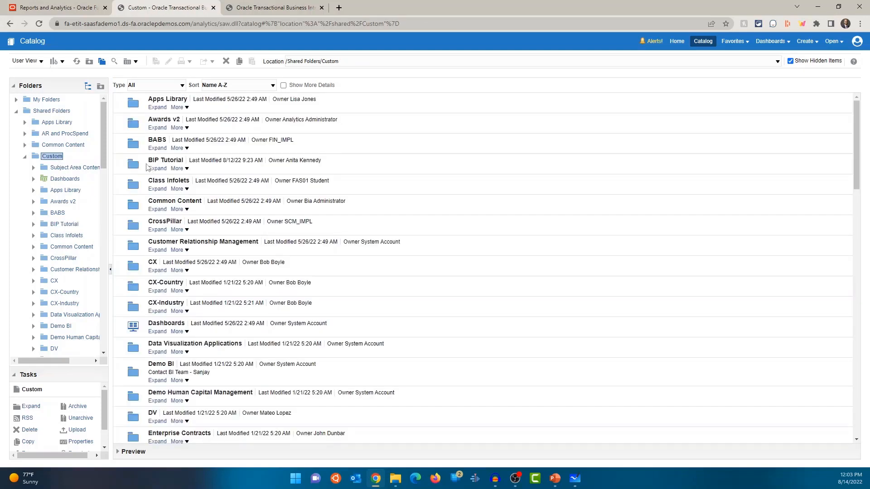
pyautogui.moveTo(216, 102)
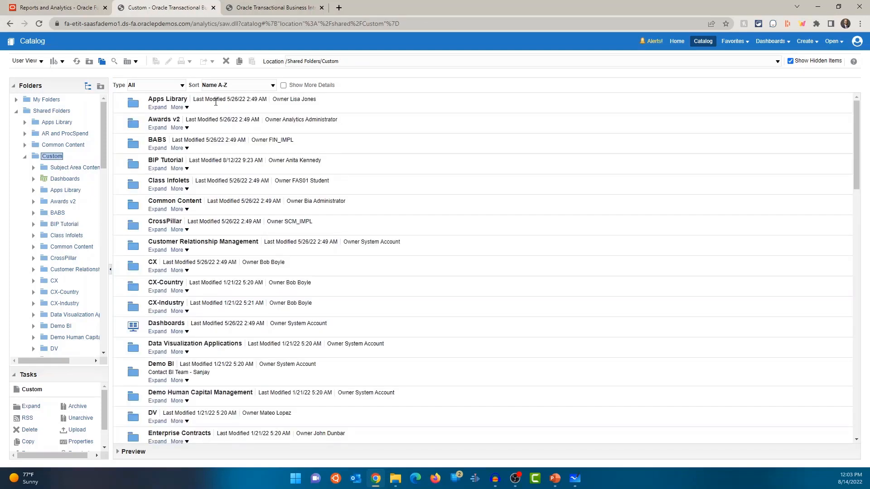
pyautogui.moveTo(167, 193)
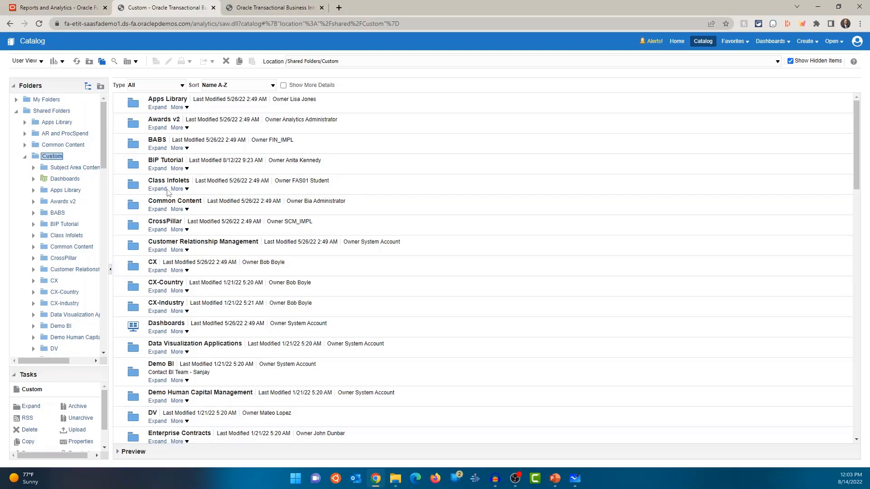
pyautogui.click(65, 223)
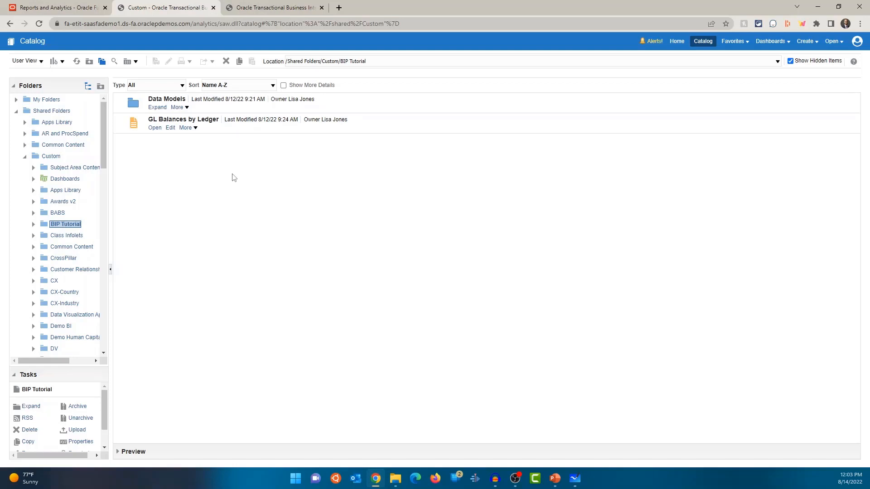
pyautogui.moveTo(163, 116)
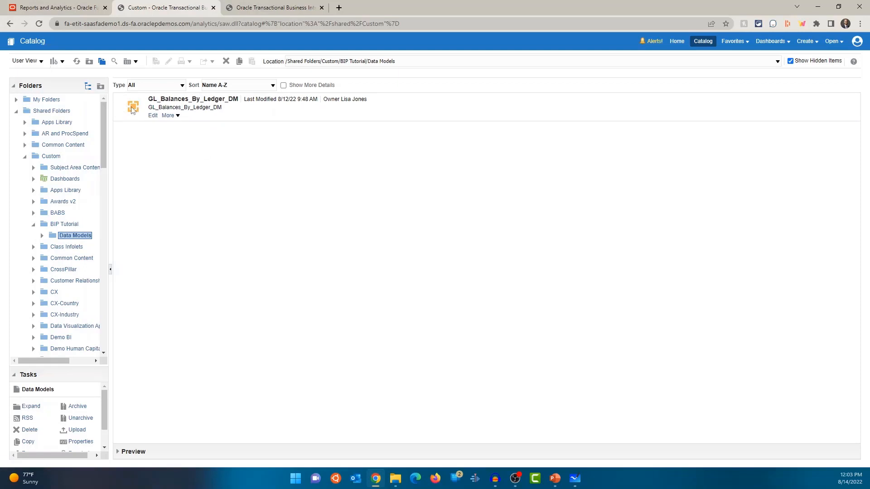
pyautogui.moveTo(134, 107)
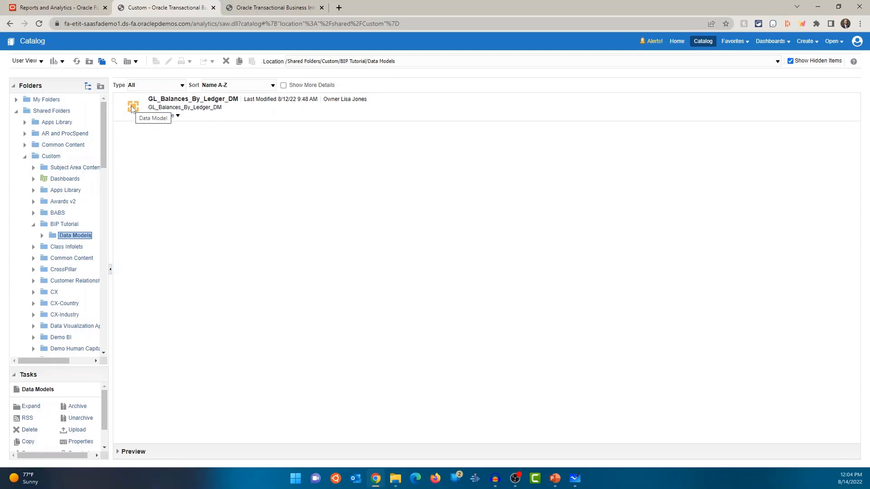
pyautogui.moveTo(135, 109)
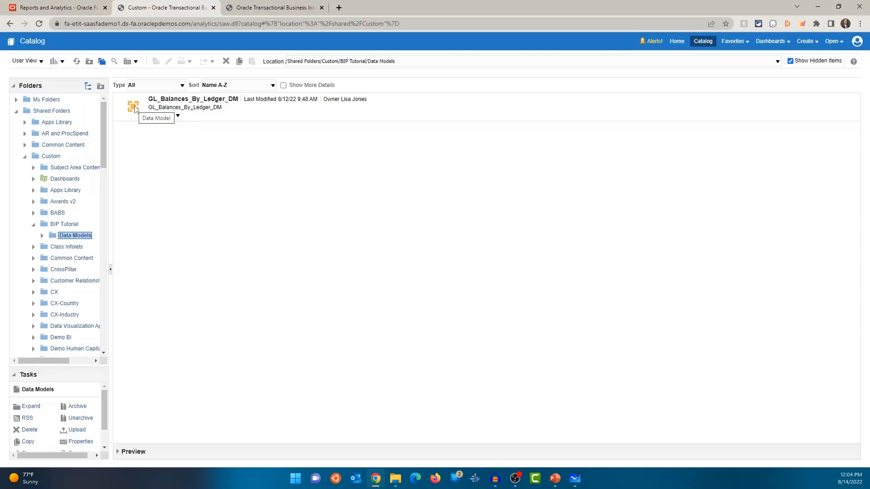
pyautogui.click(65, 225)
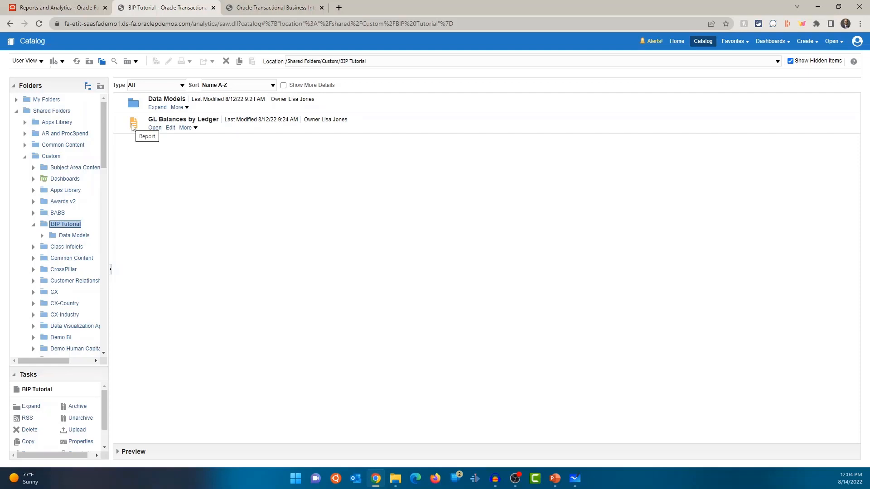
pyautogui.moveTo(140, 134)
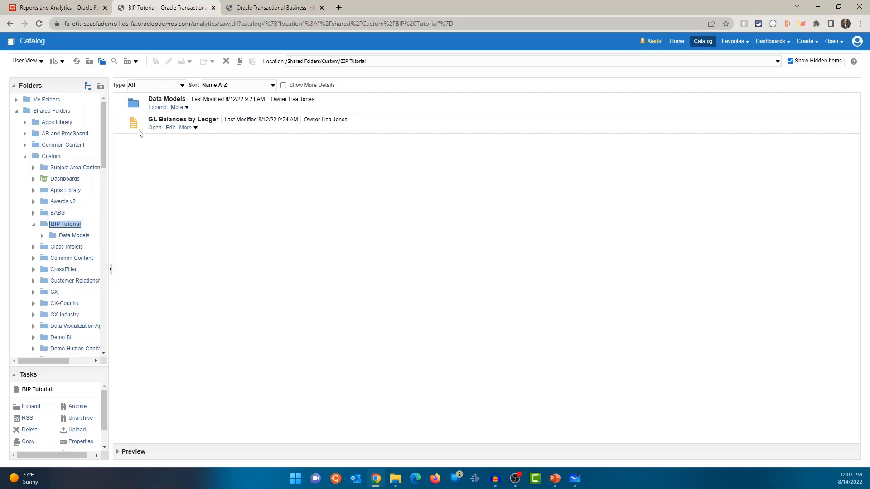
pyautogui.moveTo(155, 128)
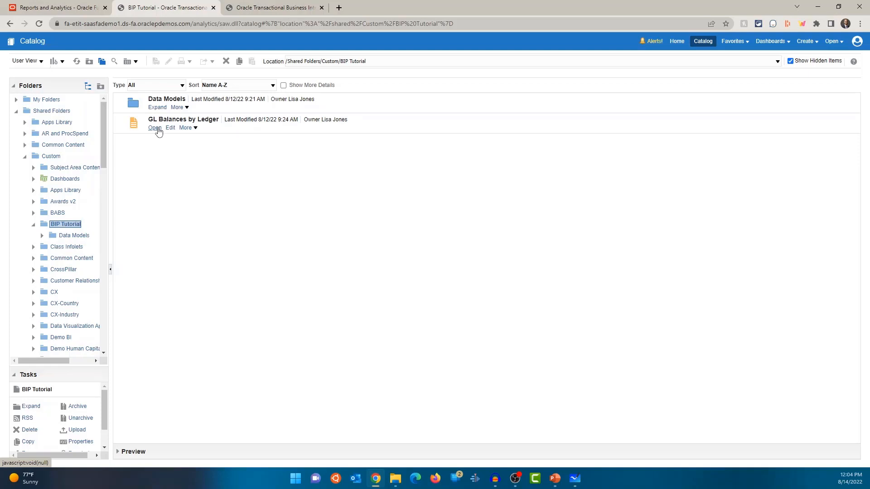
pyautogui.moveTo(170, 128)
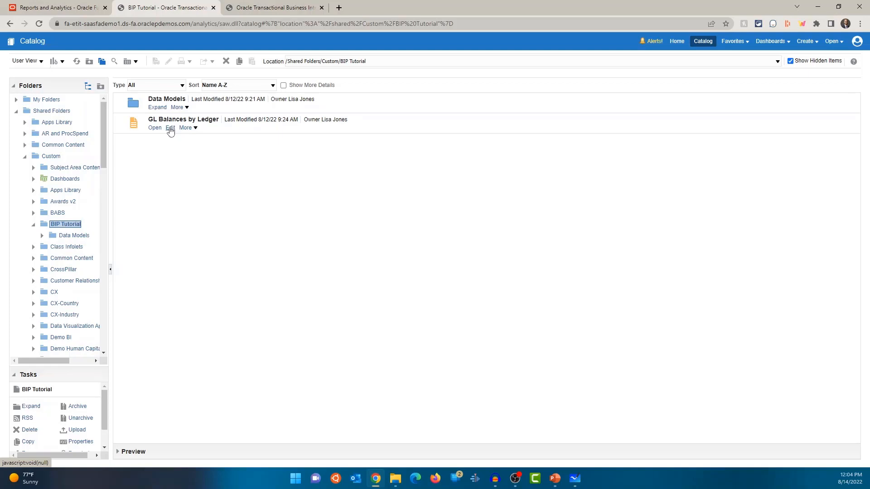
pyautogui.moveTo(194, 133)
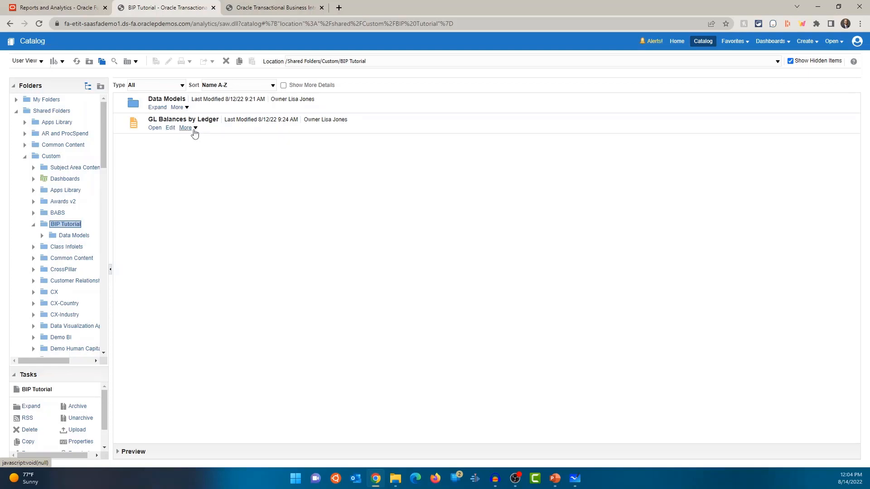
# Step: Expand the More actions menu for the GL Balances by Ledger report
pyautogui.click(186, 128)
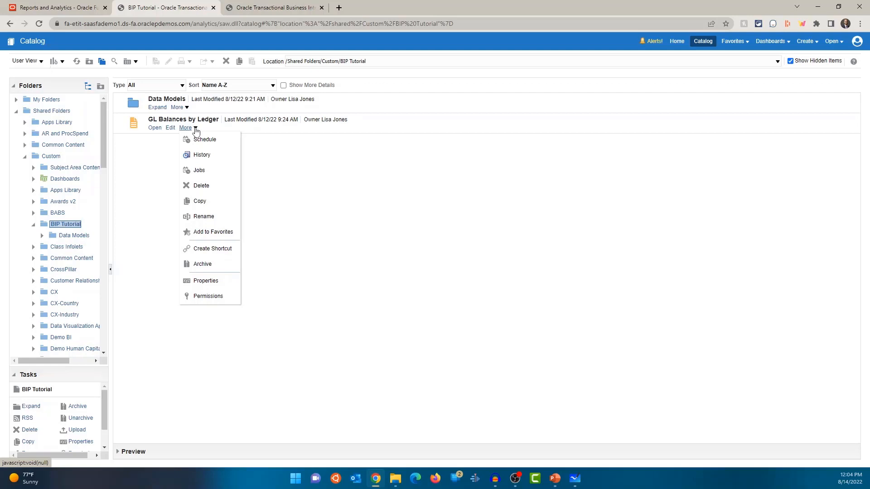
pyautogui.moveTo(205, 139)
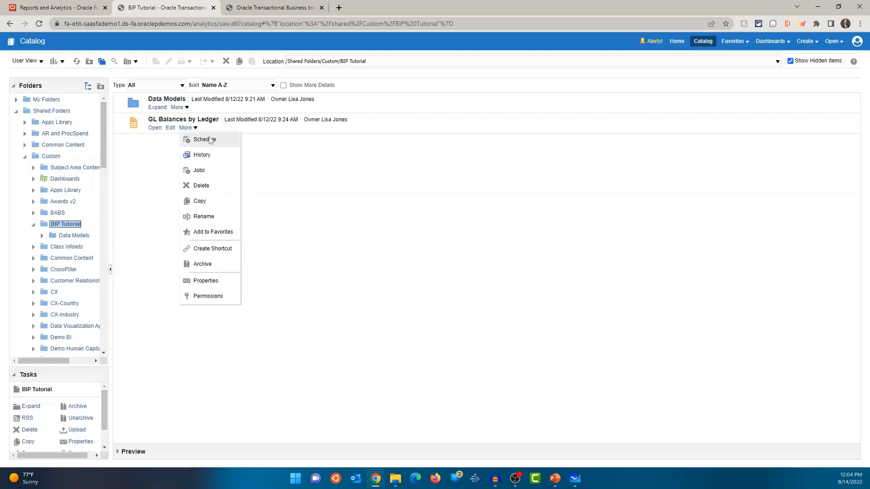
pyautogui.moveTo(208, 185)
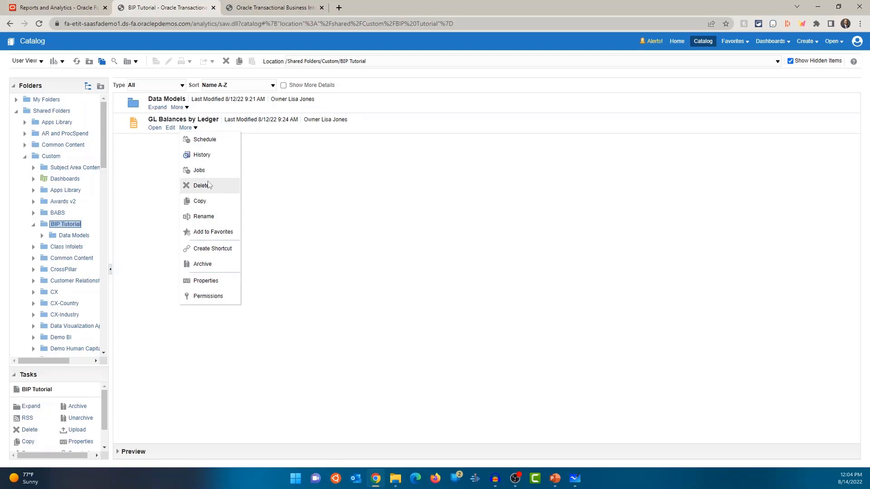
pyautogui.moveTo(212, 249)
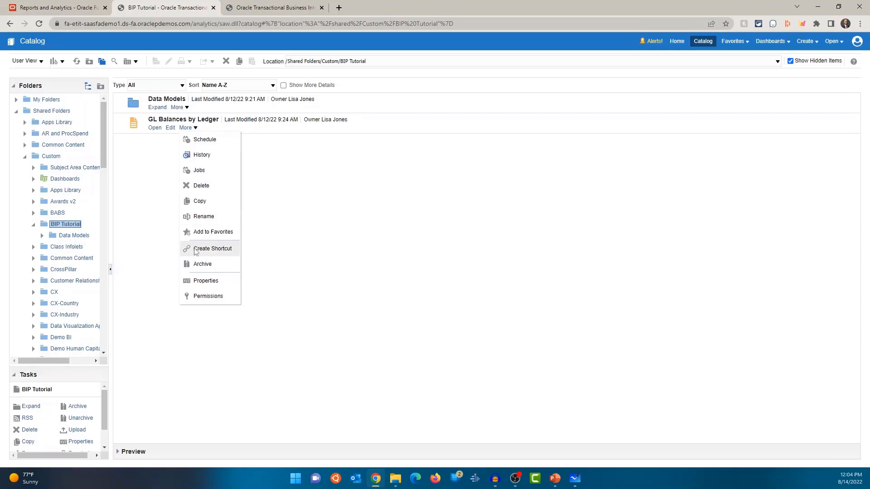
pyautogui.moveTo(202, 263)
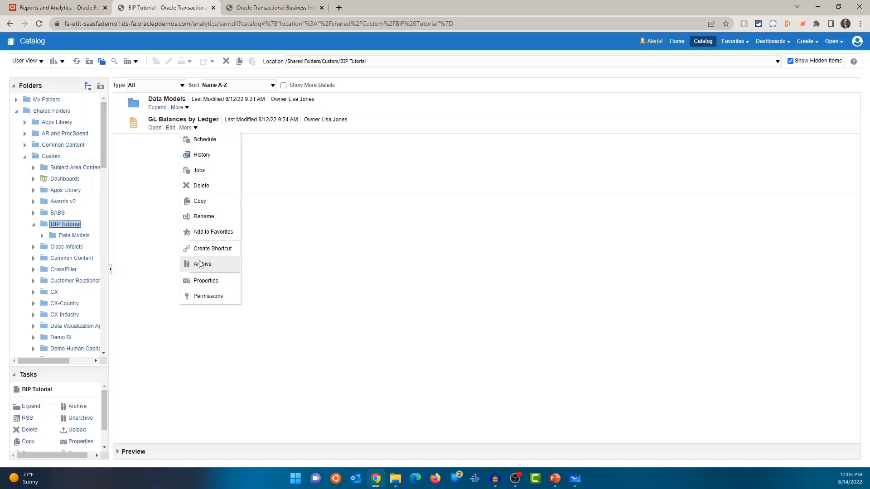
pyautogui.moveTo(208, 296)
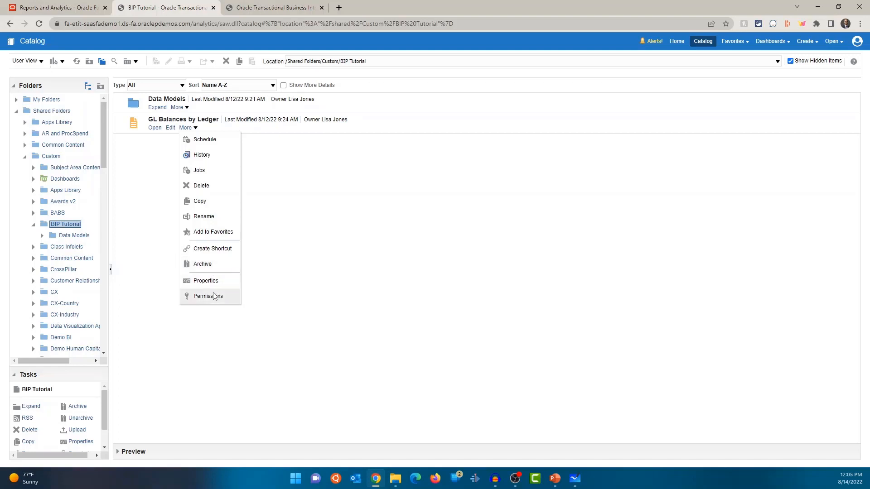
pyautogui.moveTo(208, 295)
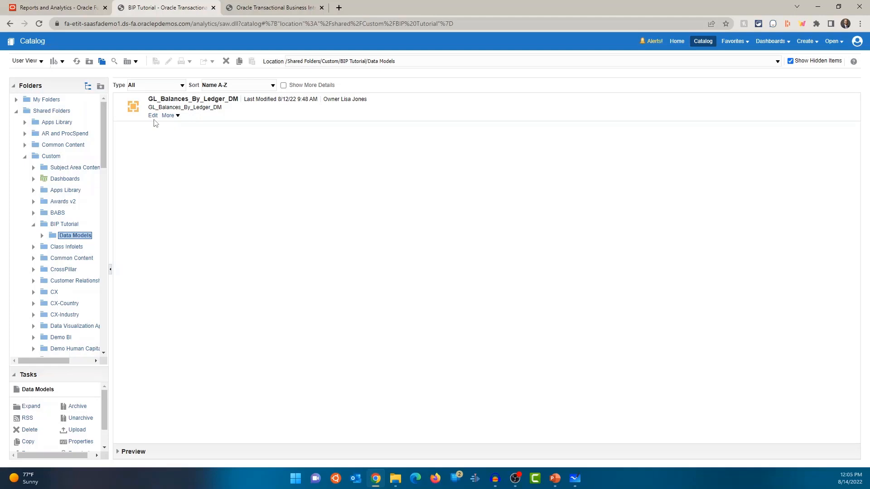
# Step: Show and then dismiss the actions list for the GL_Balances_By_Ledger_DM data model
pyautogui.click(168, 116)
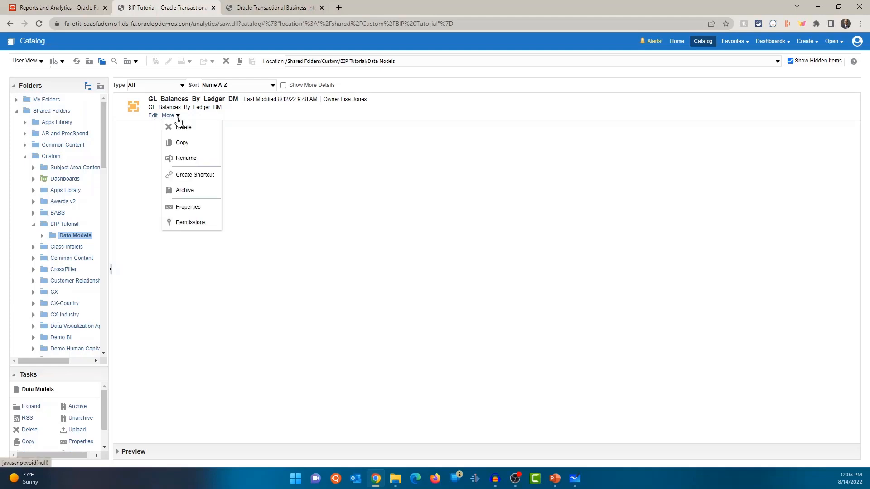
pyautogui.moveTo(223, 134)
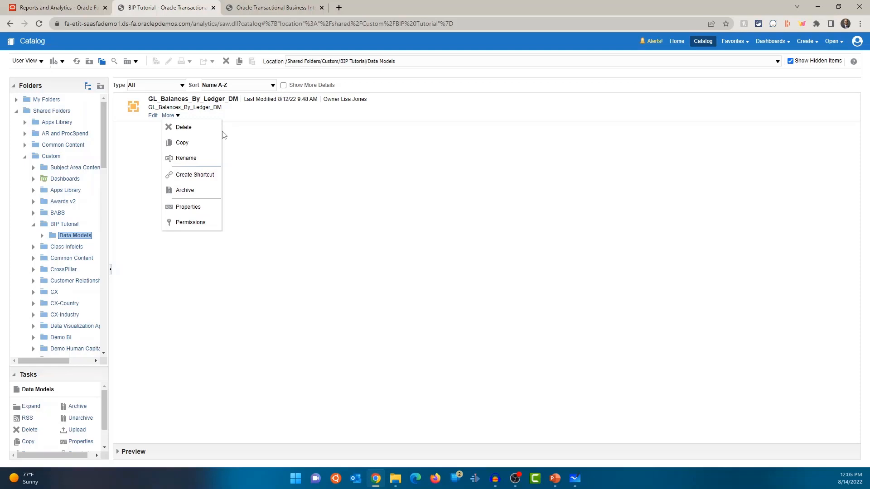
pyautogui.click(272, 194)
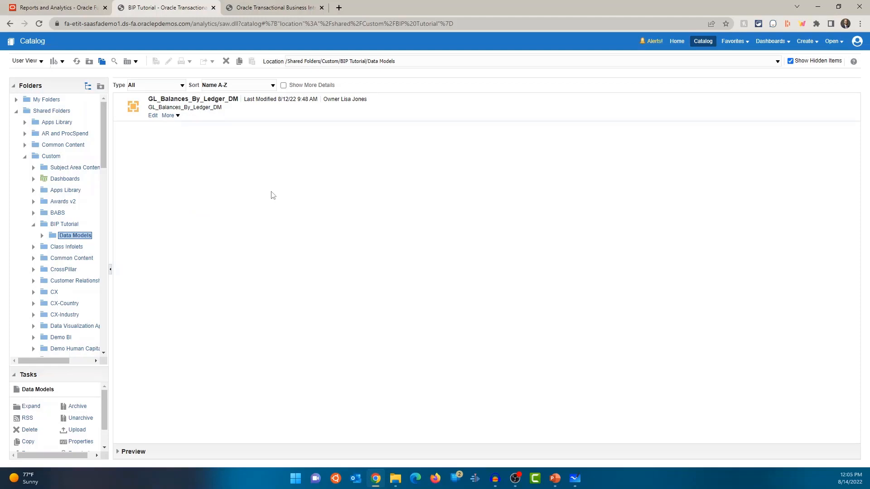
pyautogui.moveTo(152, 116)
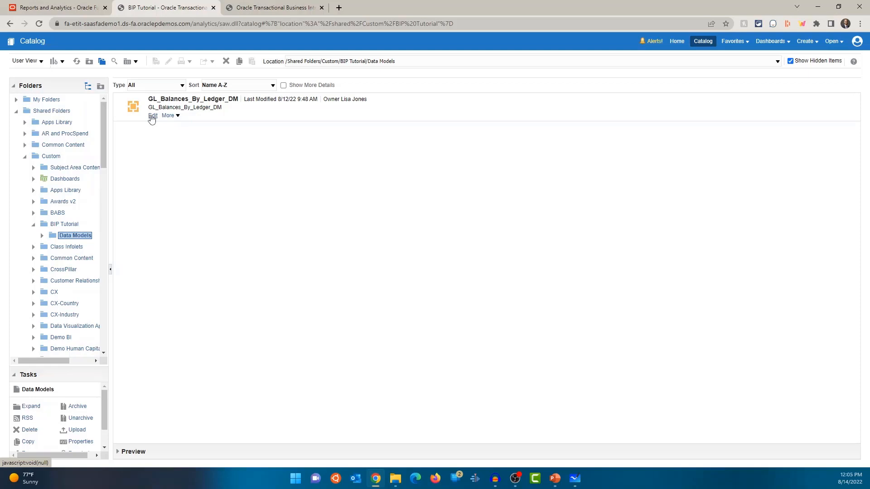
pyautogui.moveTo(197, 157)
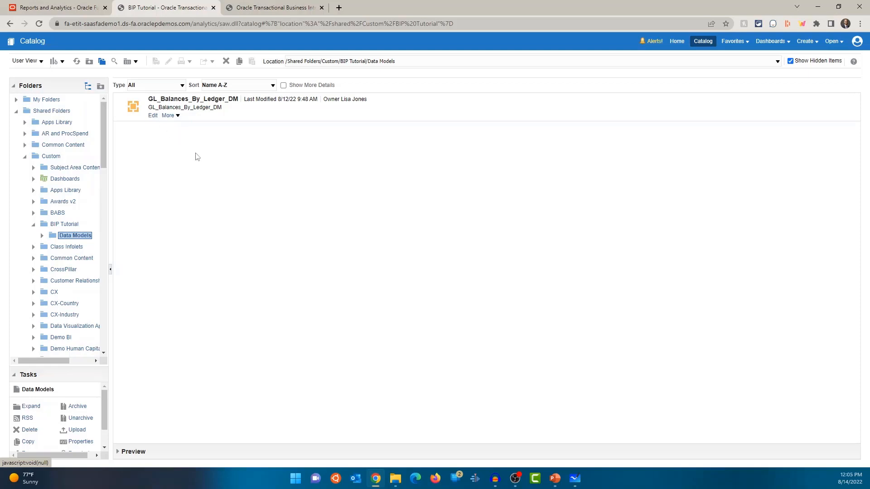
pyautogui.moveTo(182, 153)
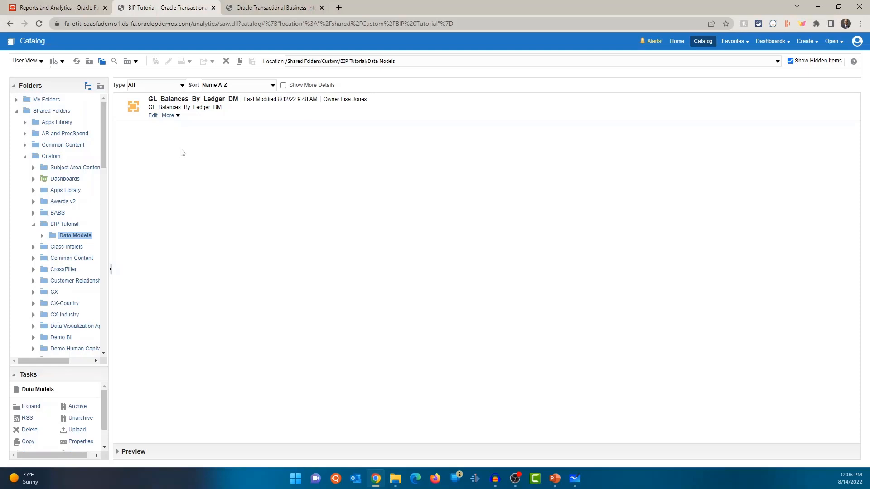
pyautogui.moveTo(117, 223)
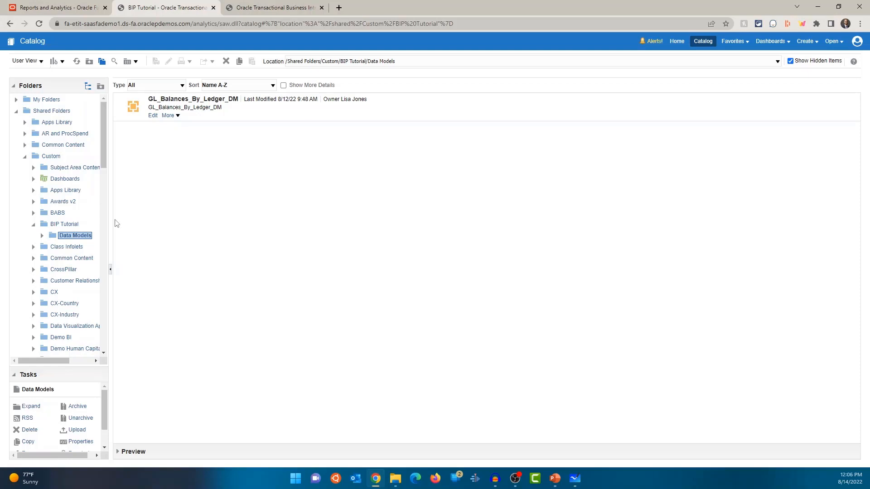
# Step: Open GL Balances by Ledger from BIP Tutorial, scroll its pages, and return to page 1
pyautogui.click(65, 224)
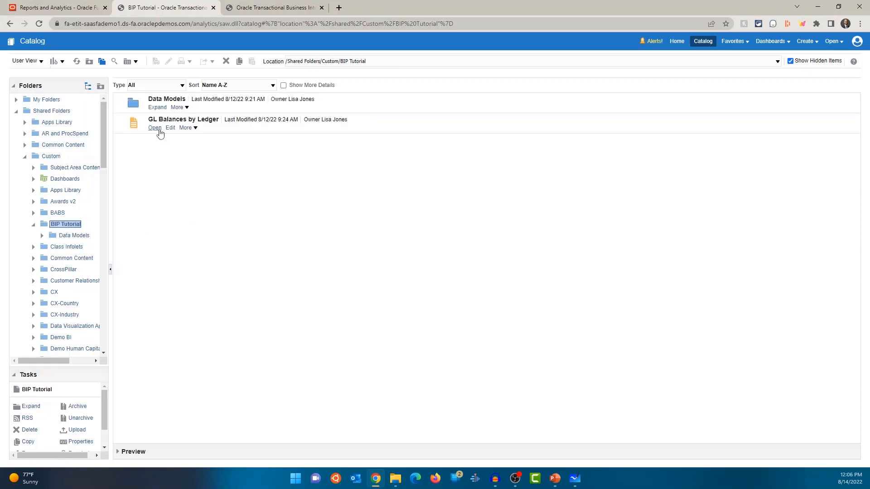
pyautogui.click(155, 127)
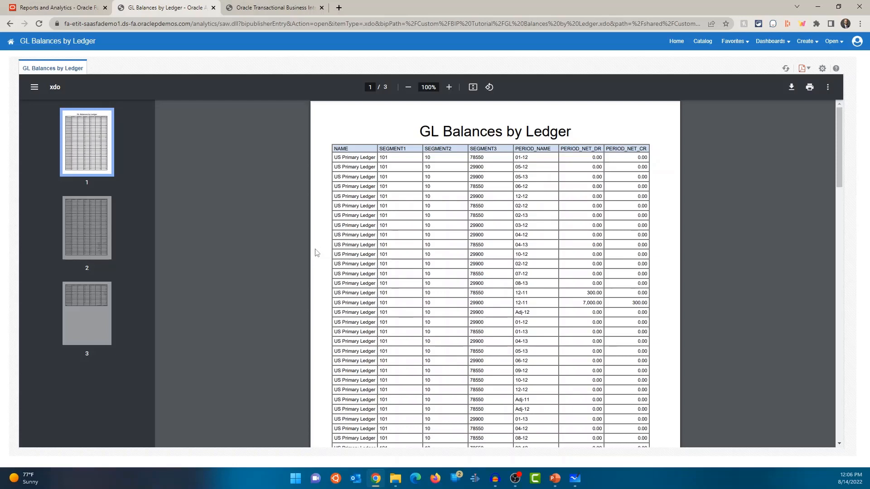
pyautogui.moveTo(461, 178)
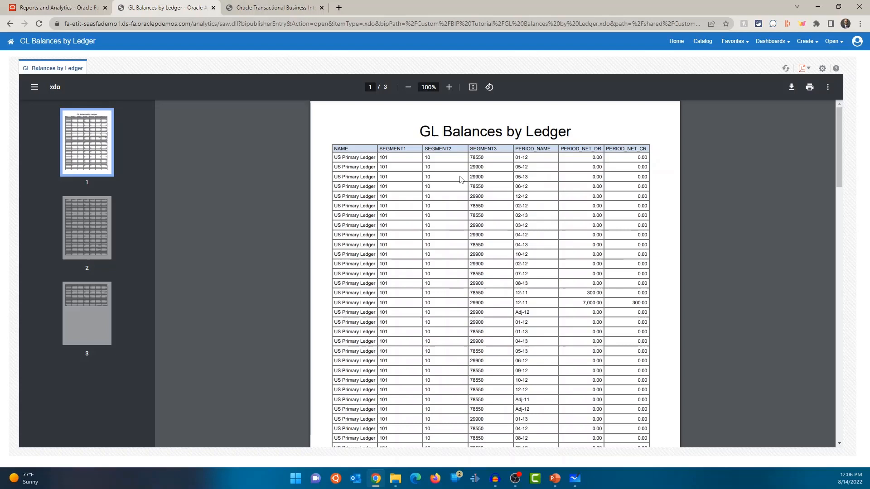
pyautogui.moveTo(417, 156)
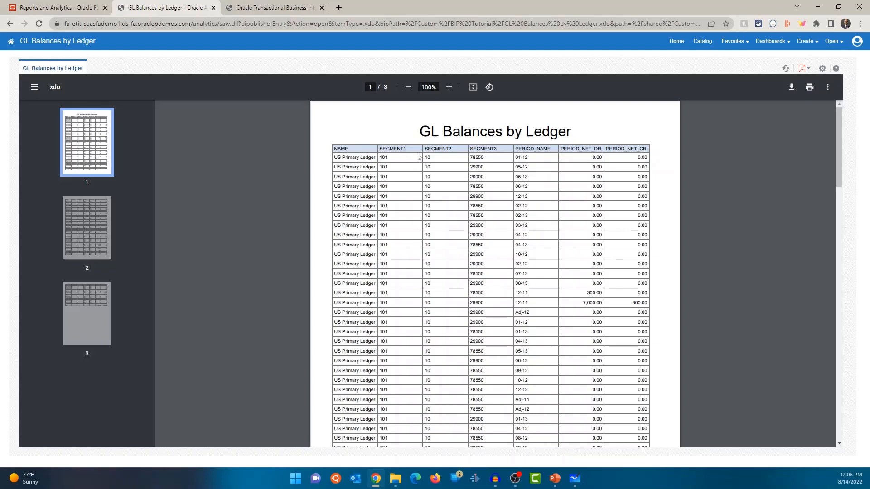
pyautogui.moveTo(541, 150)
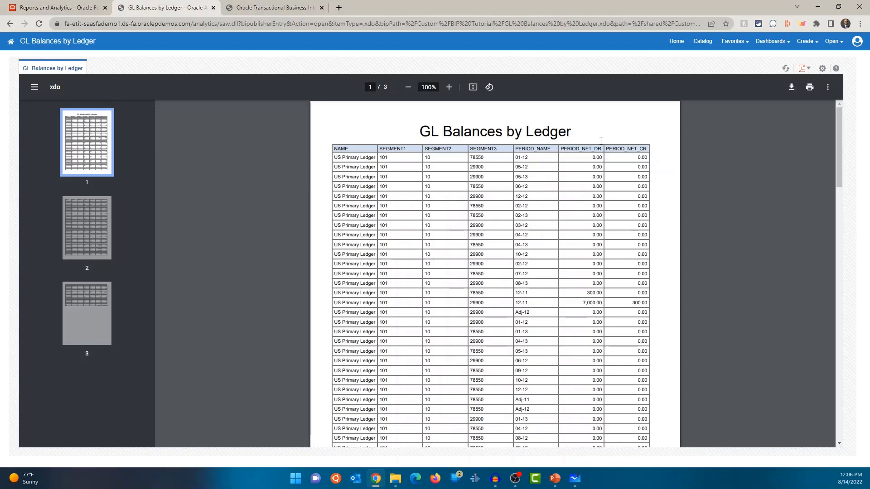
pyautogui.scroll(-3)
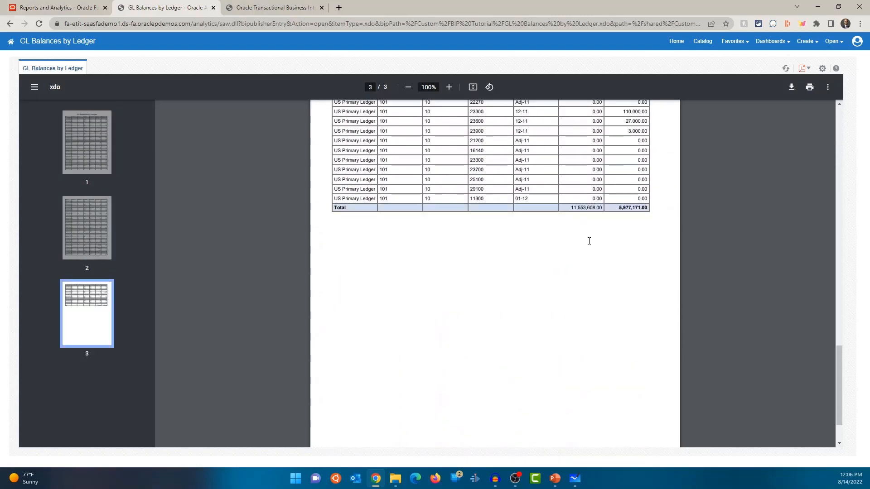
pyautogui.scroll(3)
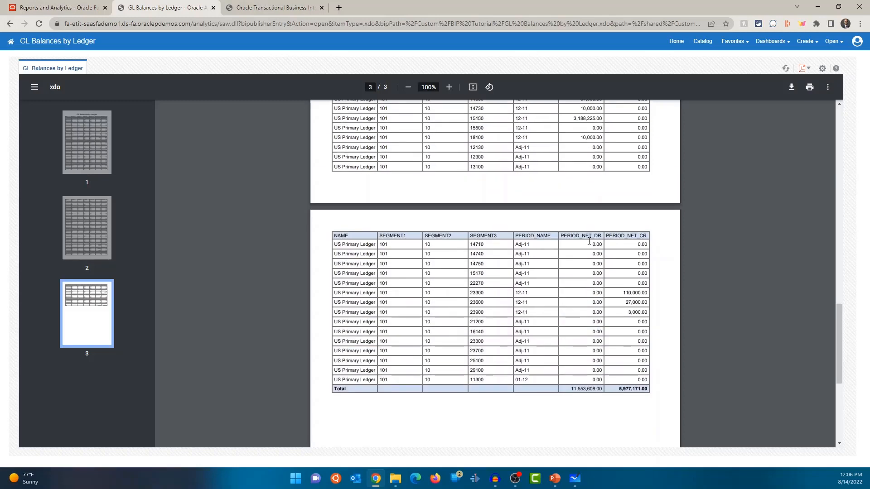
pyautogui.click(86, 142)
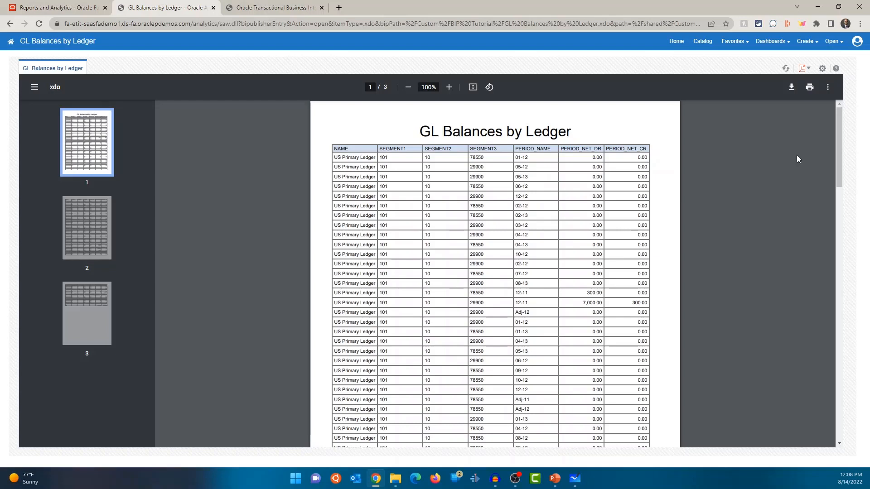
pyautogui.moveTo(749, 116)
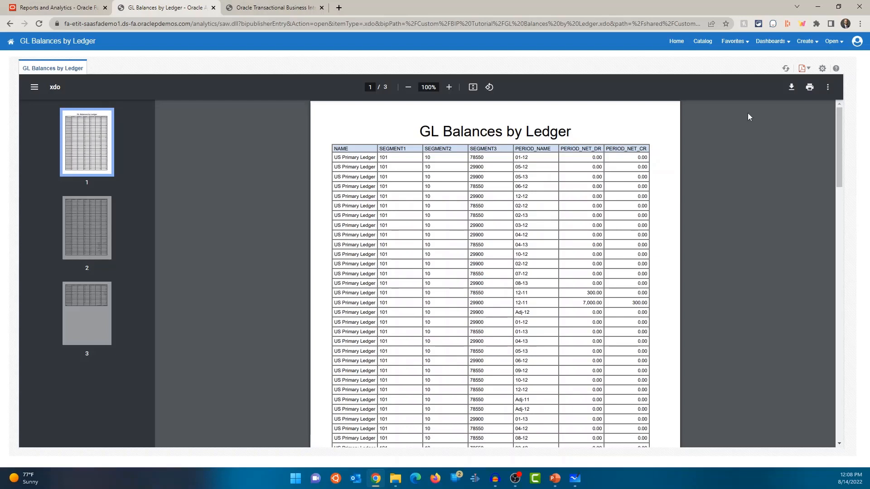
pyautogui.moveTo(125, 486)
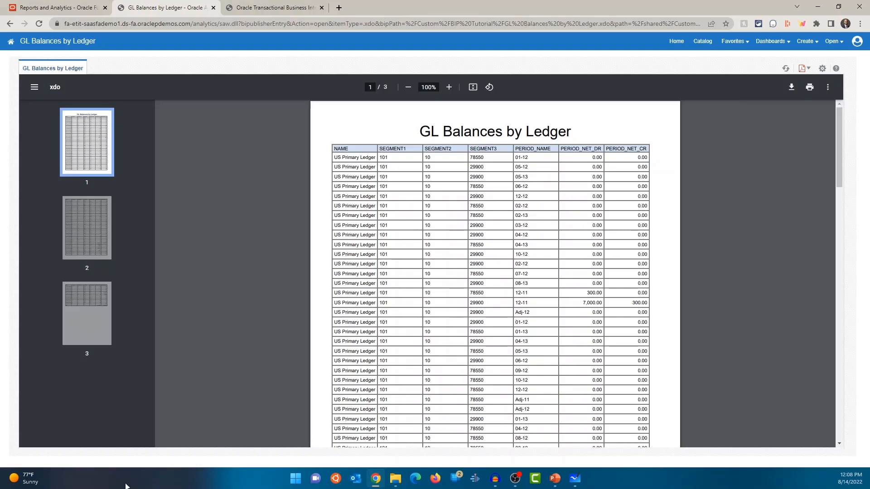
pyautogui.moveTo(413, 111)
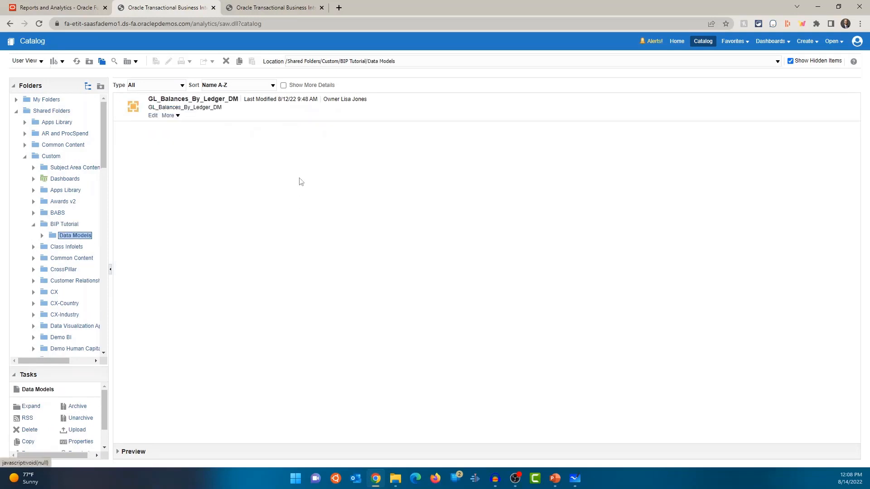
pyautogui.moveTo(152, 116)
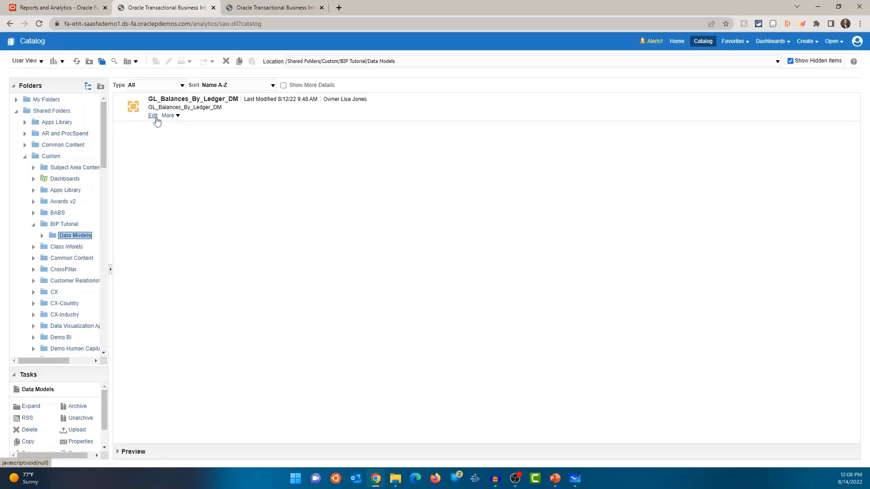
# Step: Open GL_Balances_By_Ledger_DM for editing from the Data Models folder
pyautogui.click(153, 115)
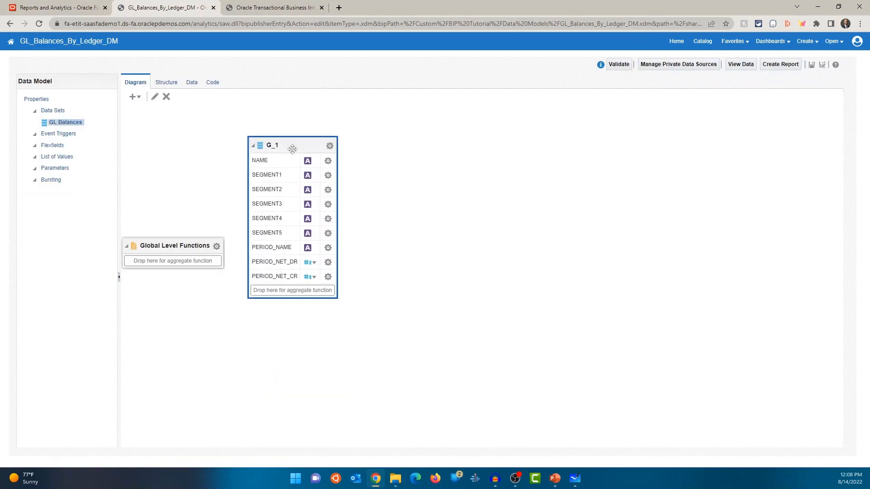
pyautogui.moveTo(200, 133)
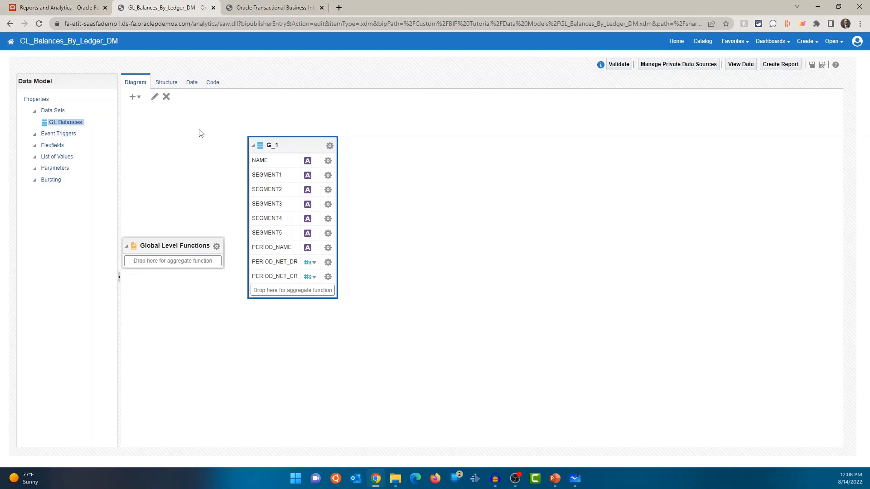
pyautogui.moveTo(320, 132)
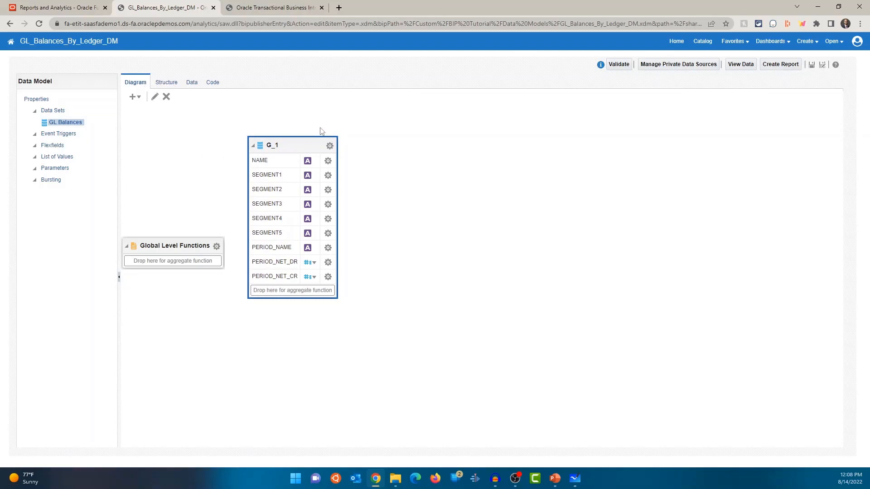
pyautogui.moveTo(296, 153)
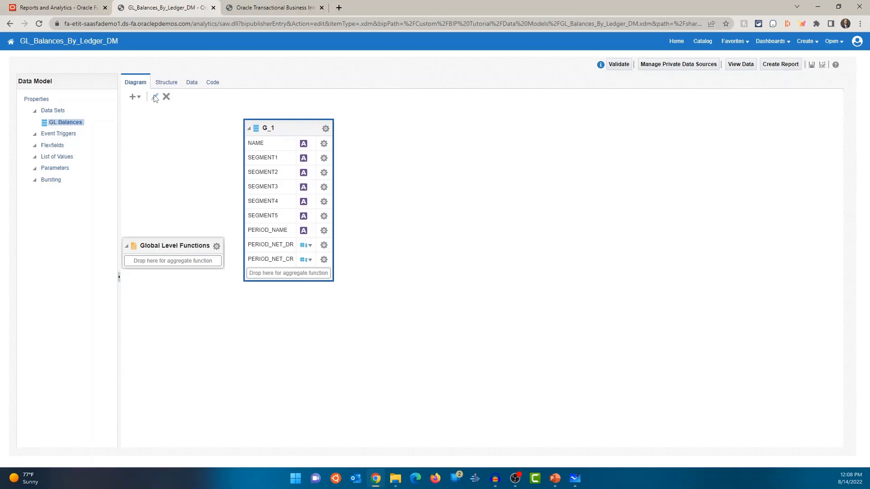
pyautogui.click(156, 96)
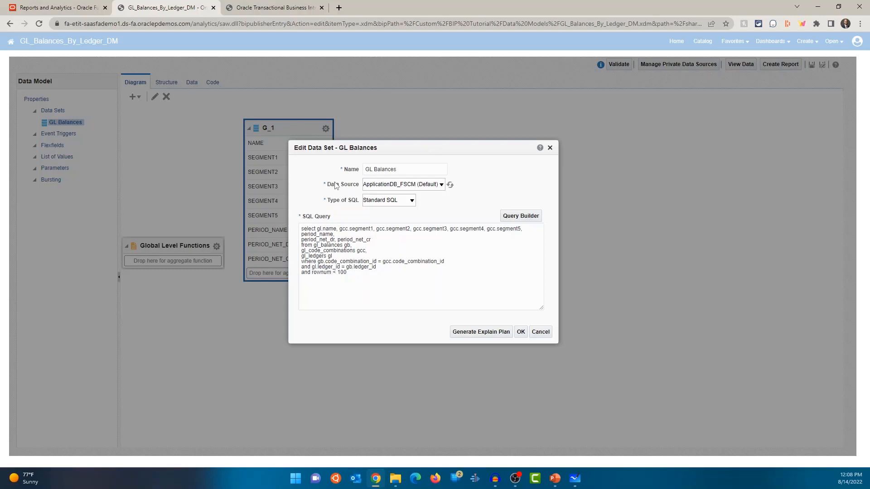
pyautogui.moveTo(391, 154)
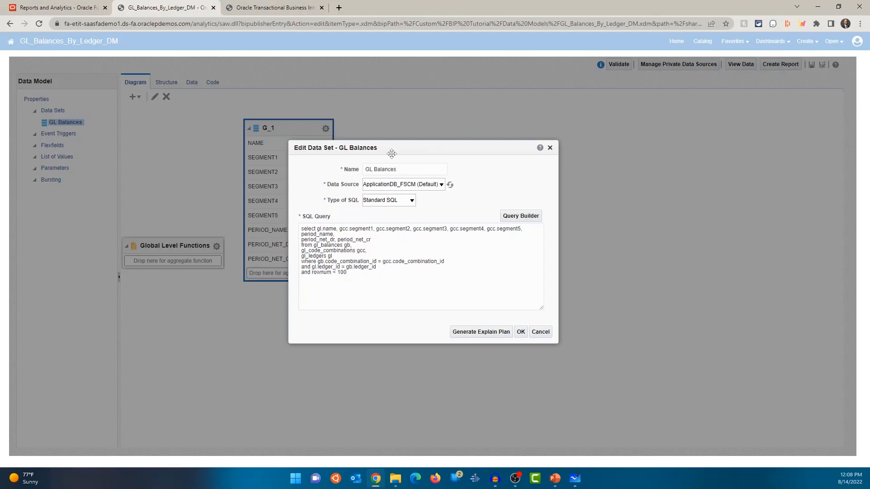
pyautogui.moveTo(371, 282)
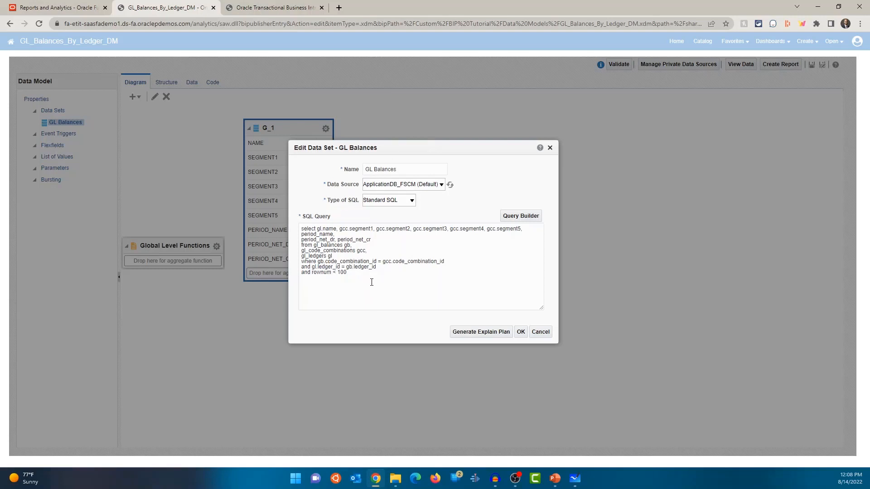
pyautogui.click(385, 267)
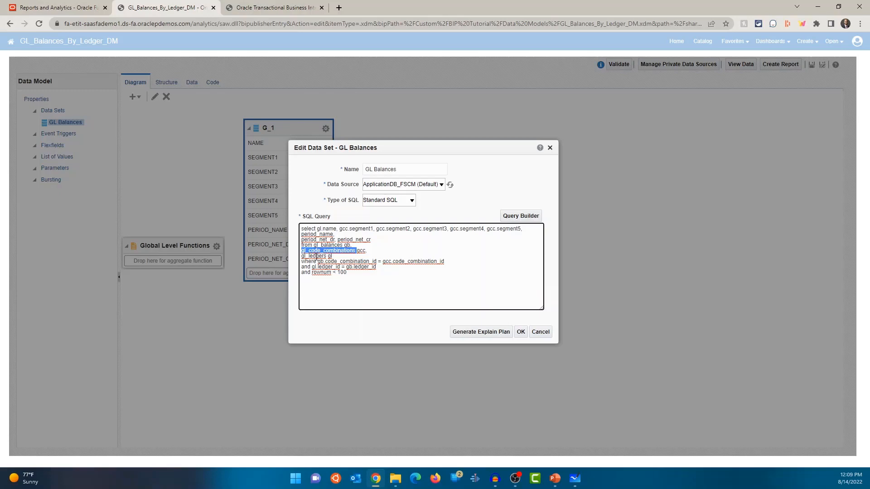
pyautogui.click(376, 288)
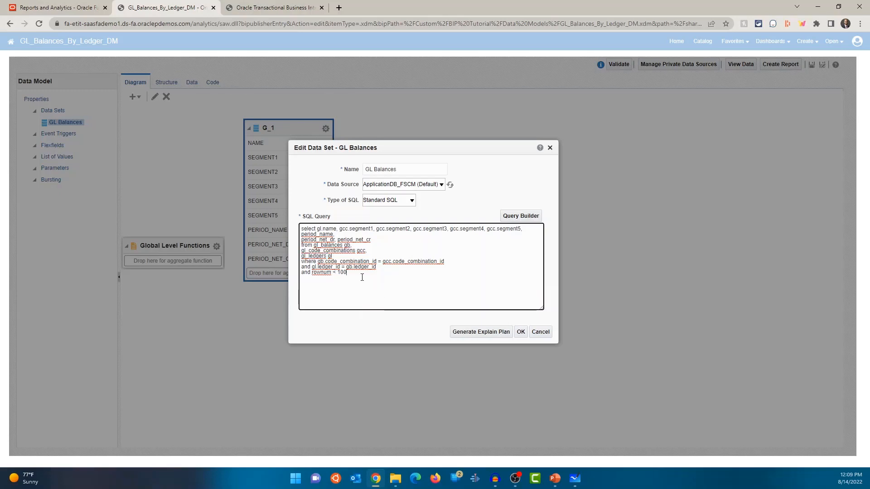
pyautogui.tripleClick(324, 273)
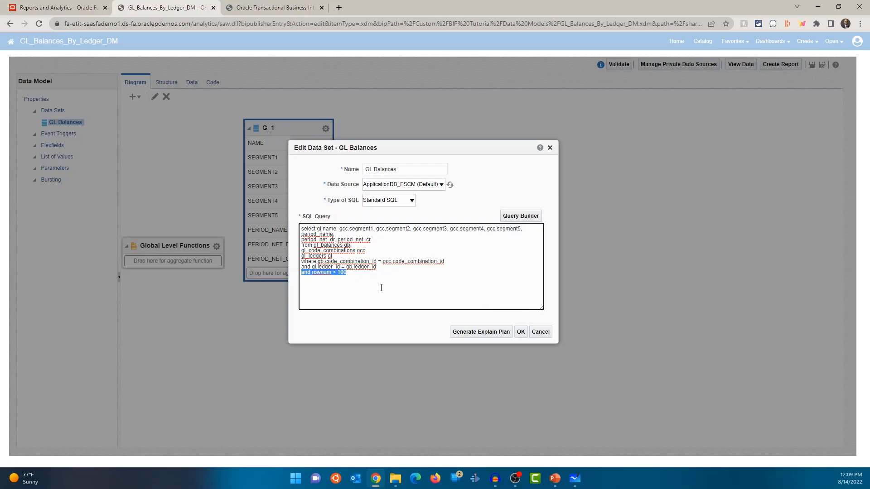
pyautogui.moveTo(645, 266)
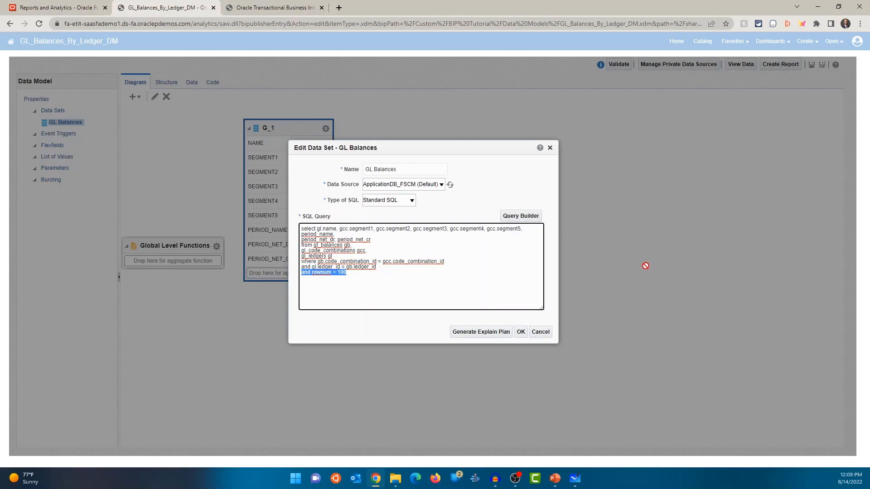
pyautogui.moveTo(366, 183)
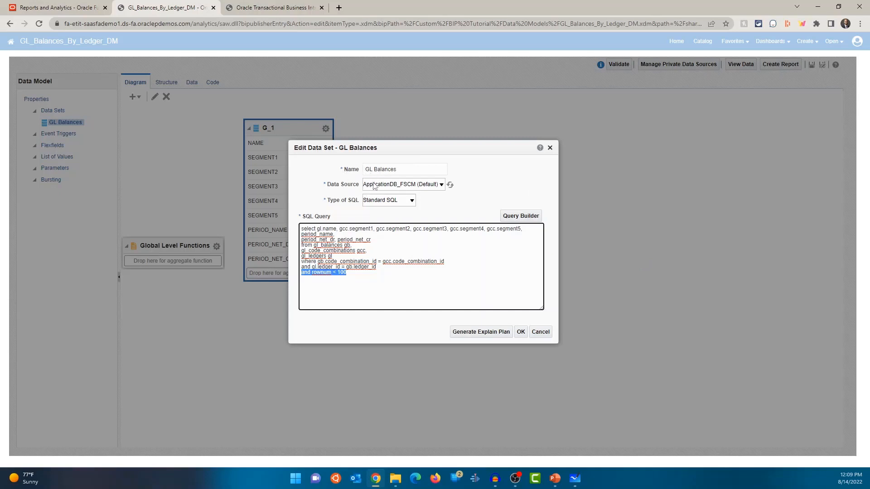
pyautogui.click(441, 184)
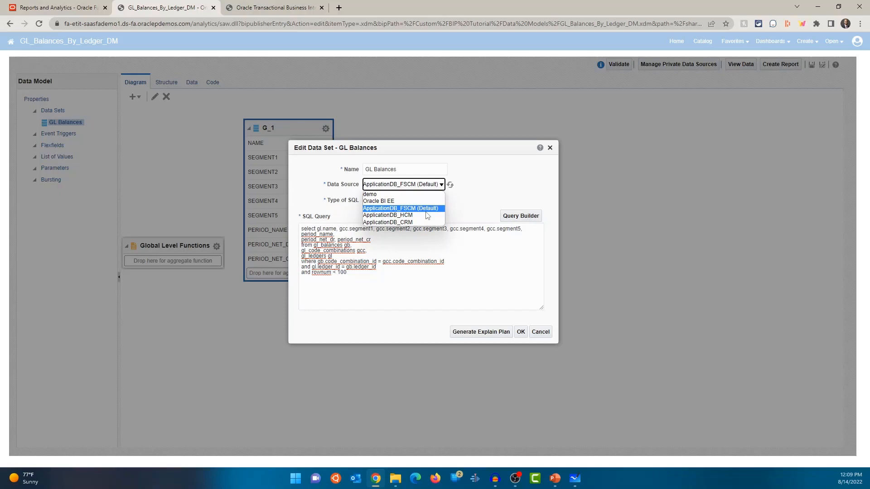
pyautogui.moveTo(420, 212)
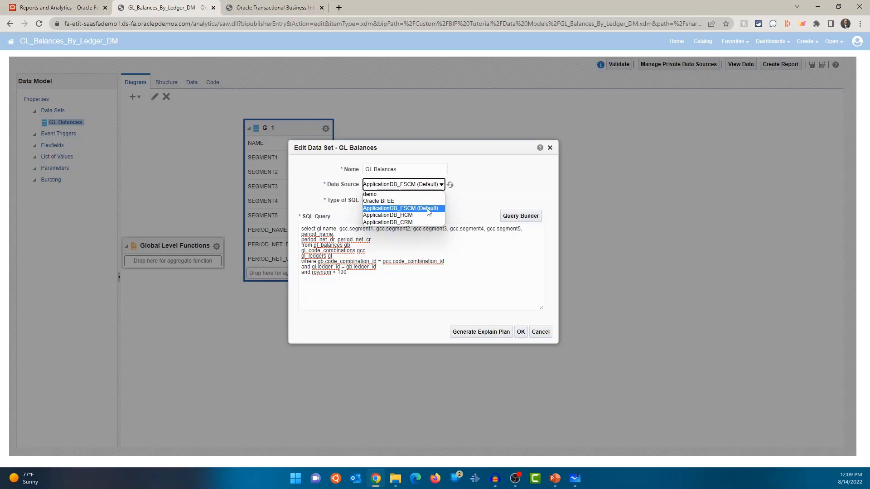
pyautogui.click(400, 208)
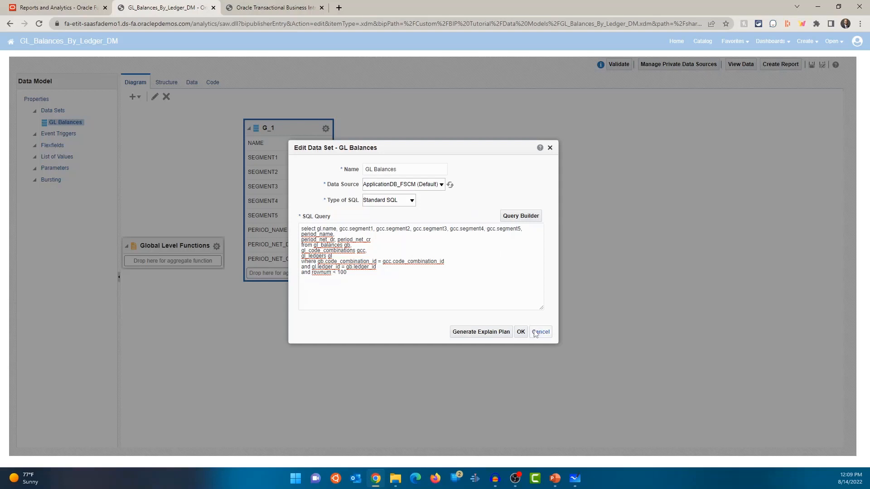
pyautogui.click(539, 332)
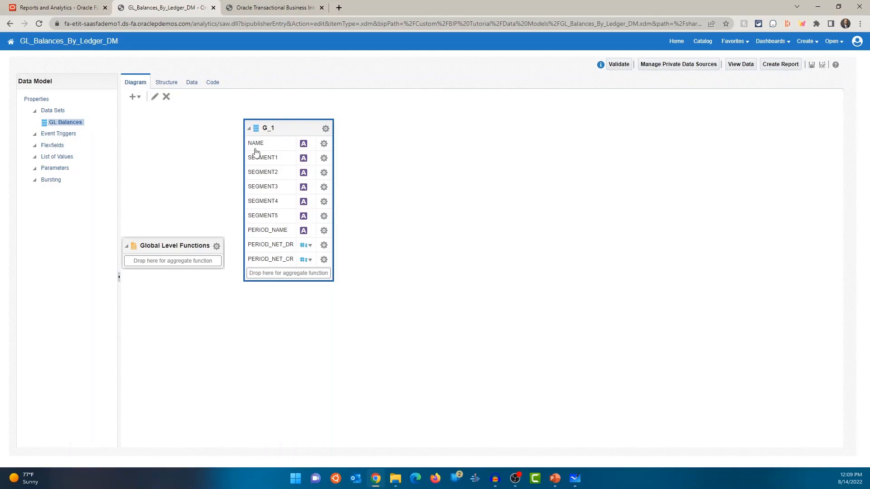
pyautogui.moveTo(268, 147)
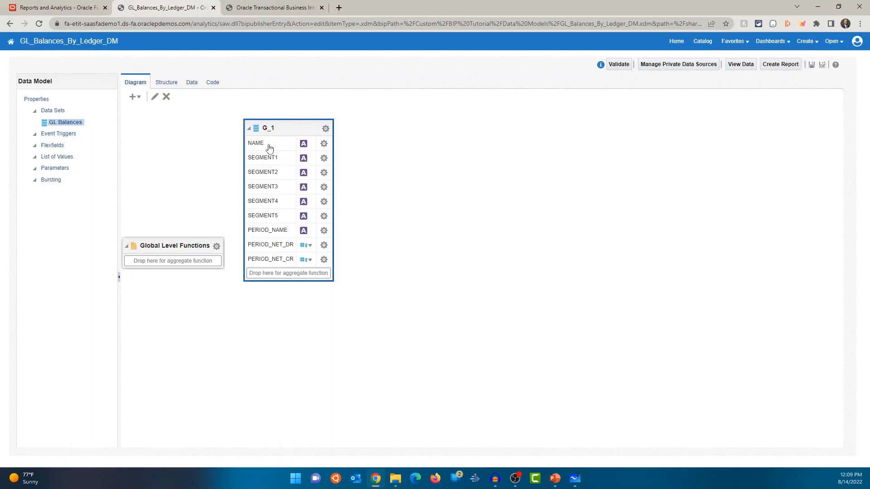
pyautogui.moveTo(269, 217)
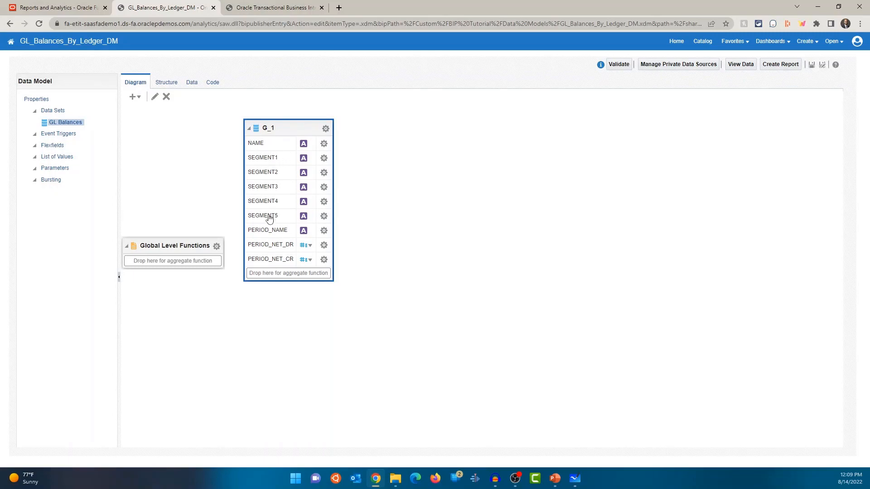
pyautogui.moveTo(268, 161)
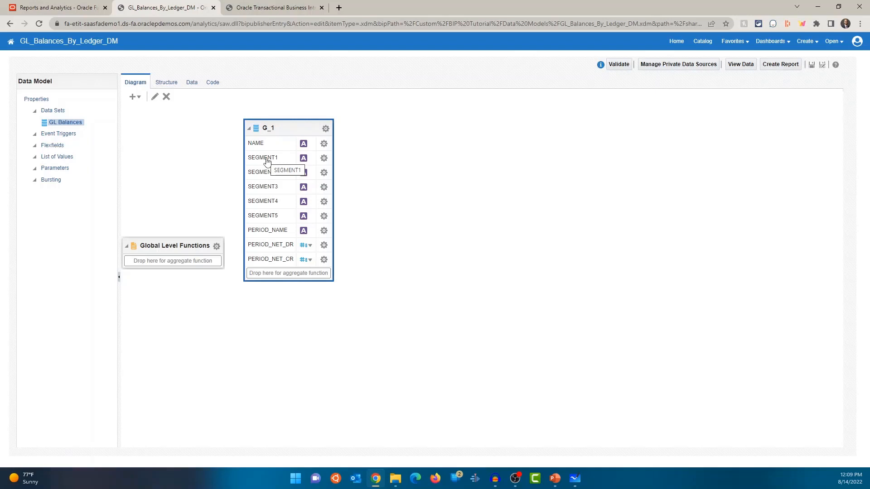
pyautogui.moveTo(272, 189)
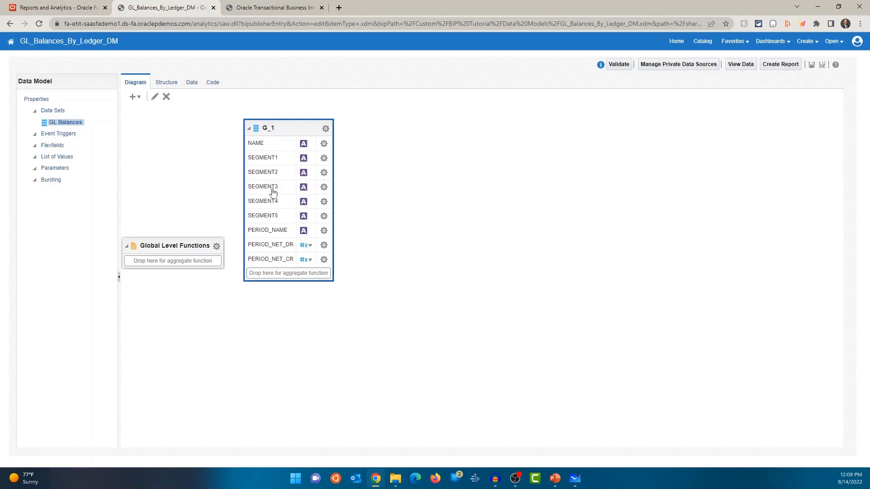
pyautogui.moveTo(272, 191)
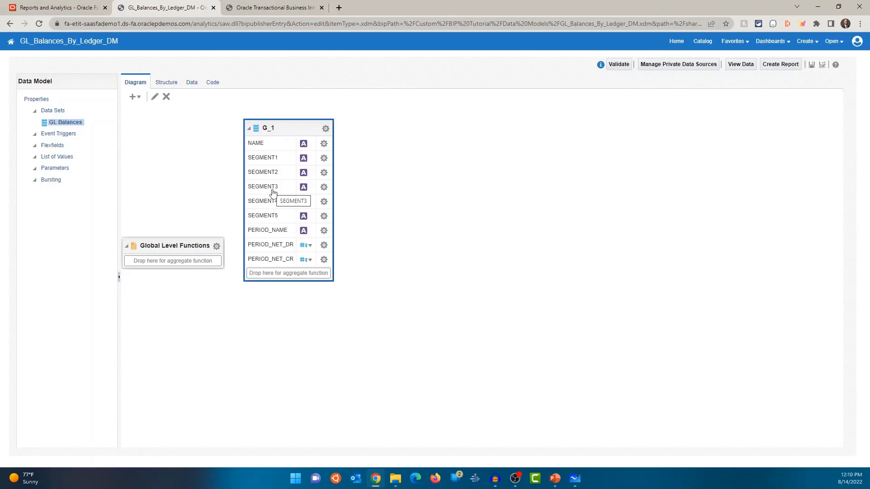
pyautogui.moveTo(280, 188)
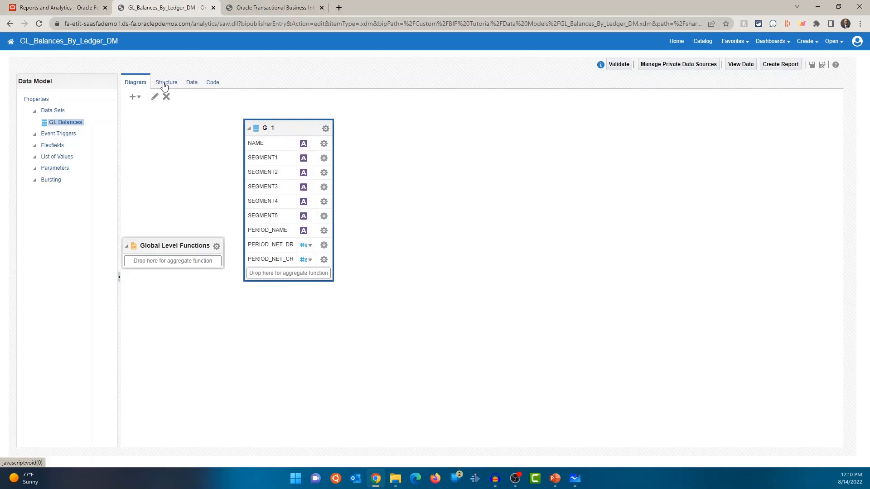
pyautogui.click(191, 82)
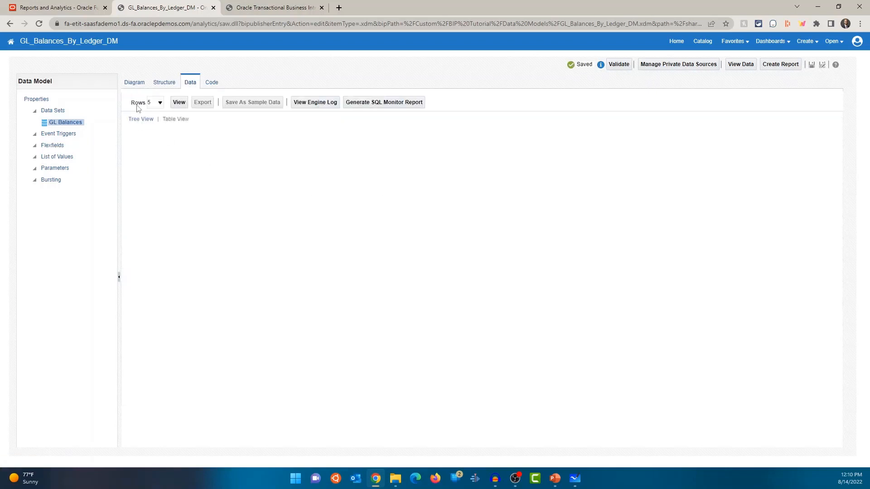
# Step: Retrieve sample data and show it in Table View with 50 rows instead of 5
pyautogui.click(178, 102)
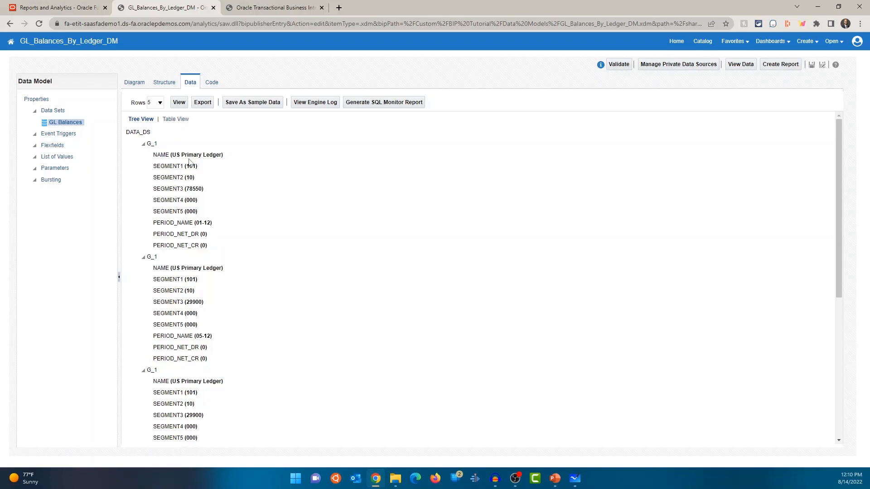
pyautogui.moveTo(186, 130)
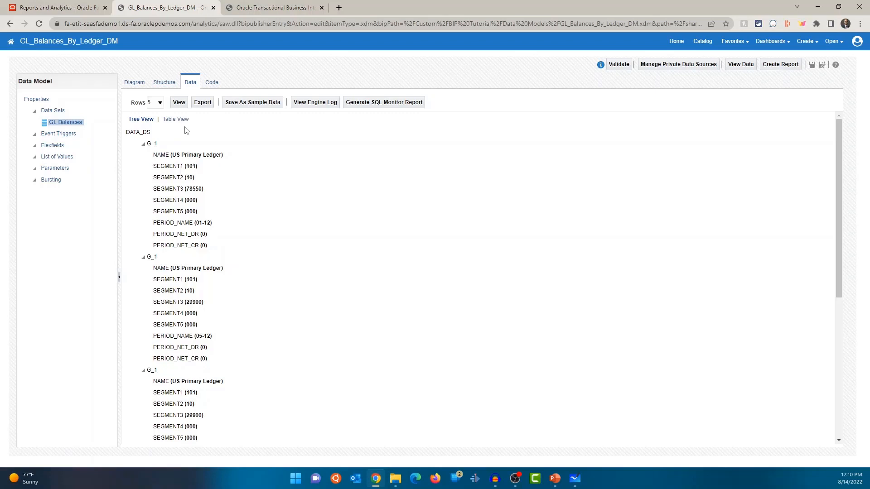
pyautogui.moveTo(343, 199)
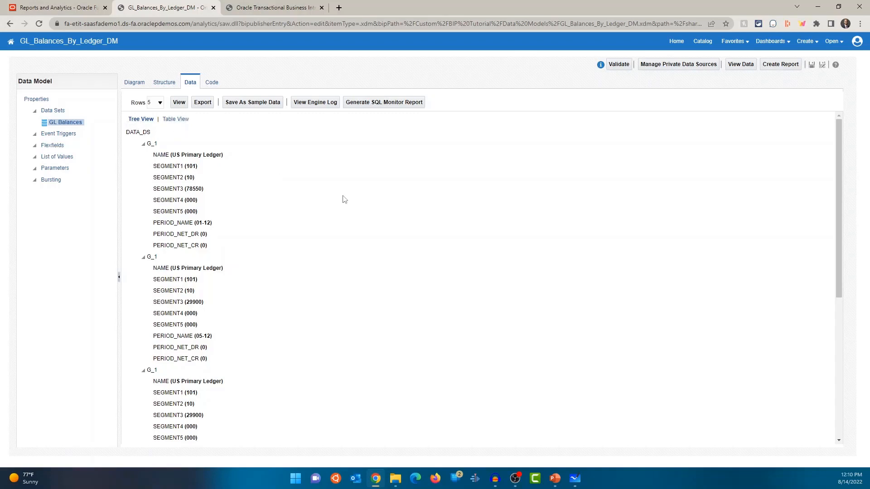
pyautogui.moveTo(179, 133)
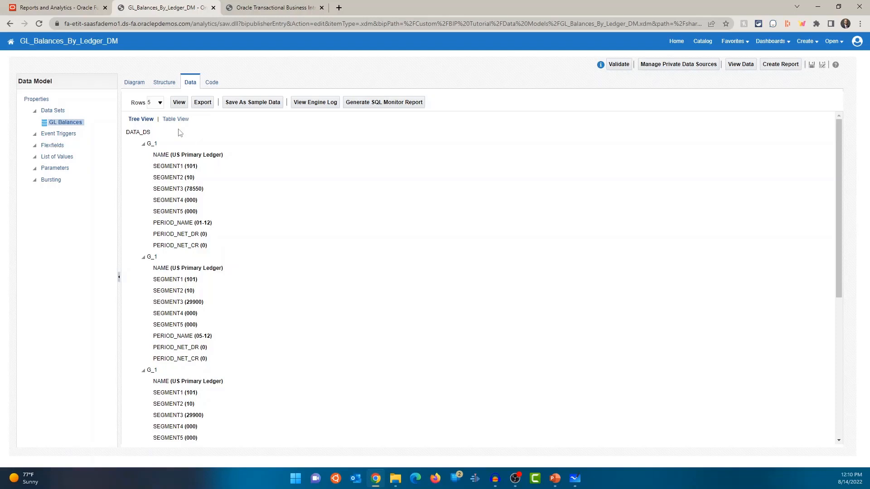
pyautogui.click(175, 119)
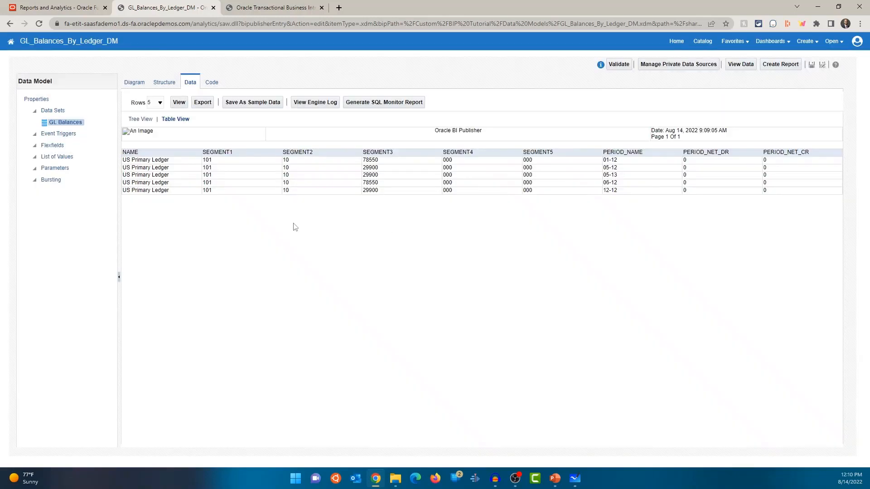
pyautogui.moveTo(478, 187)
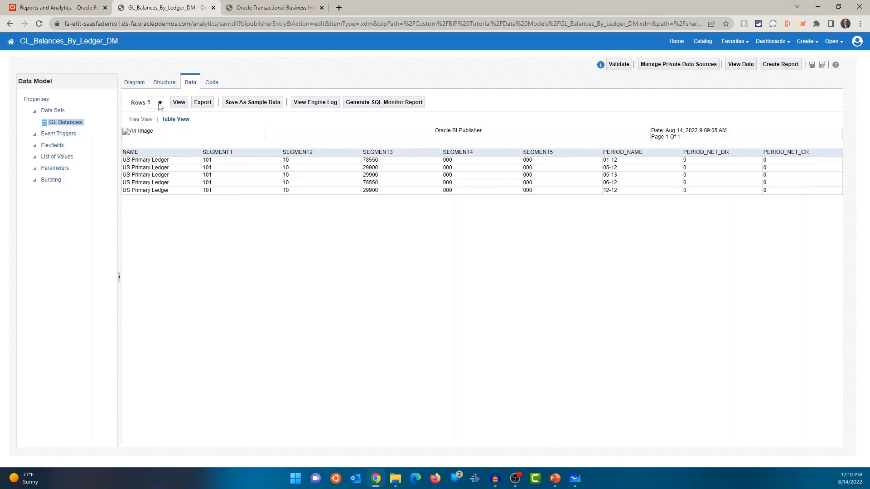
pyautogui.click(159, 102)
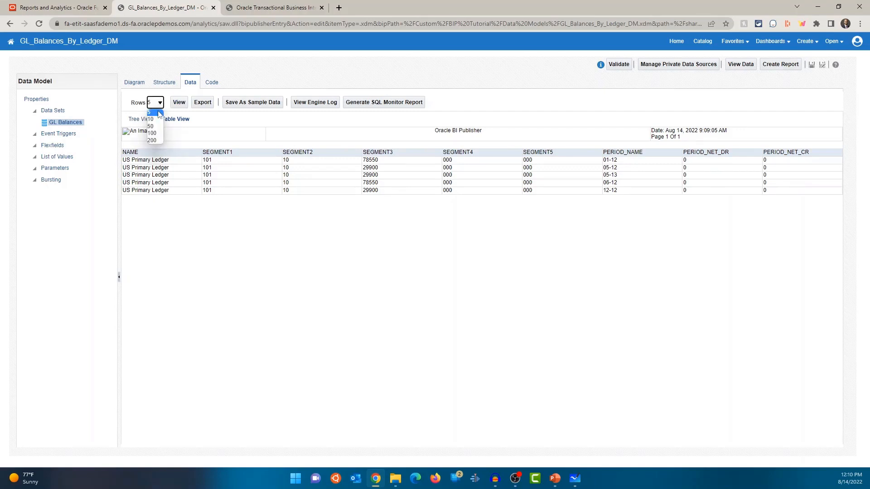
pyautogui.moveTo(150, 126)
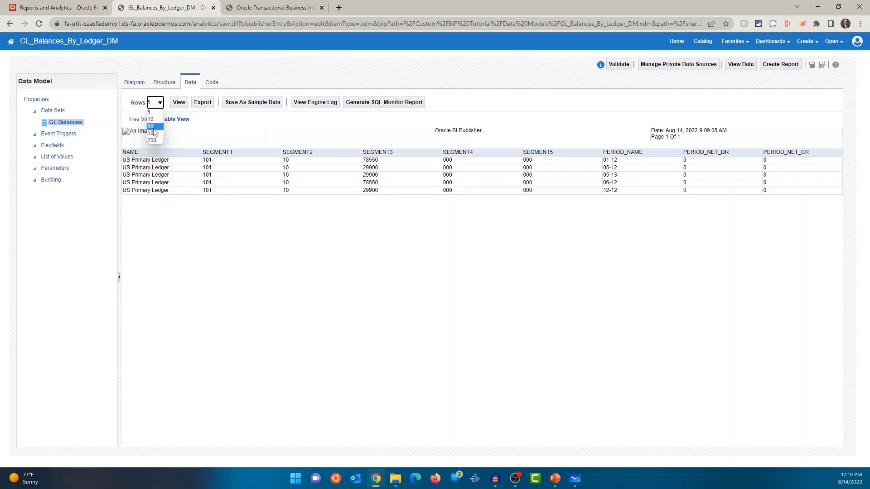
pyautogui.click(150, 126)
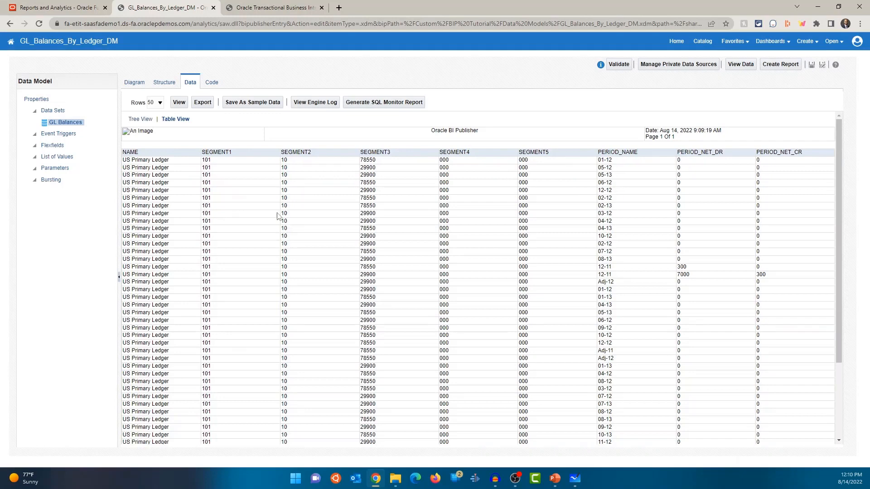
pyautogui.moveTo(209, 223)
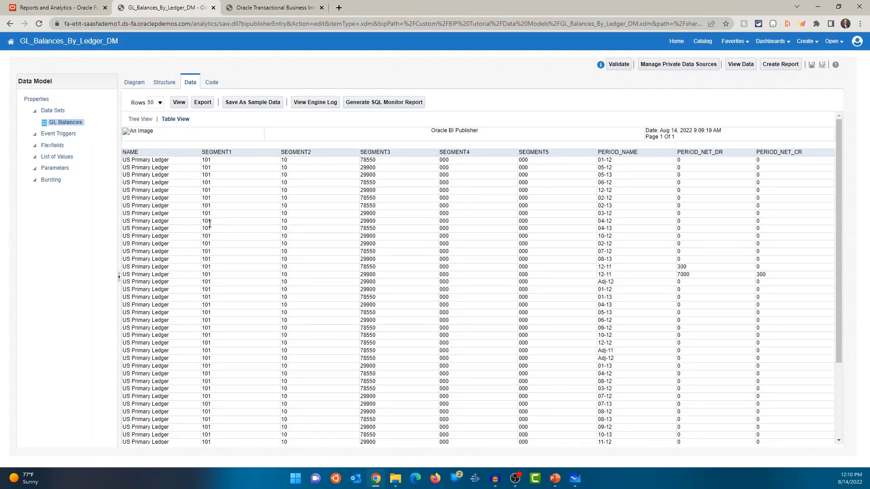
pyautogui.moveTo(373, 151)
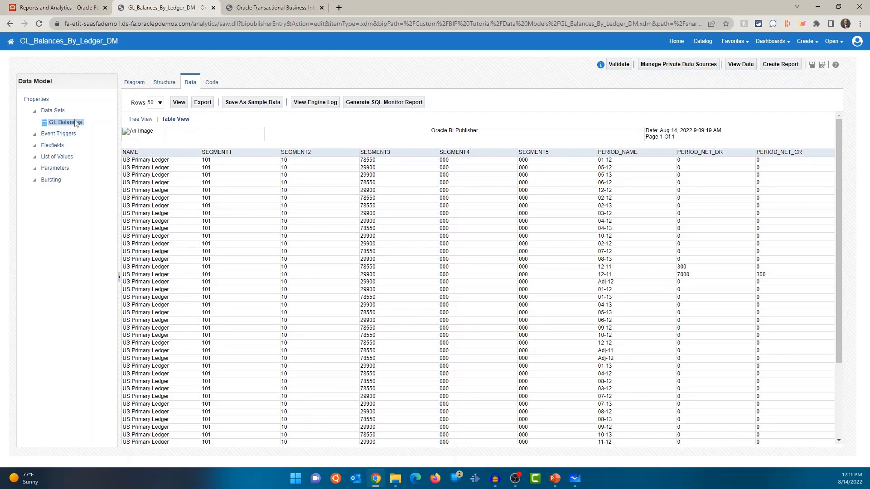
pyautogui.moveTo(78, 161)
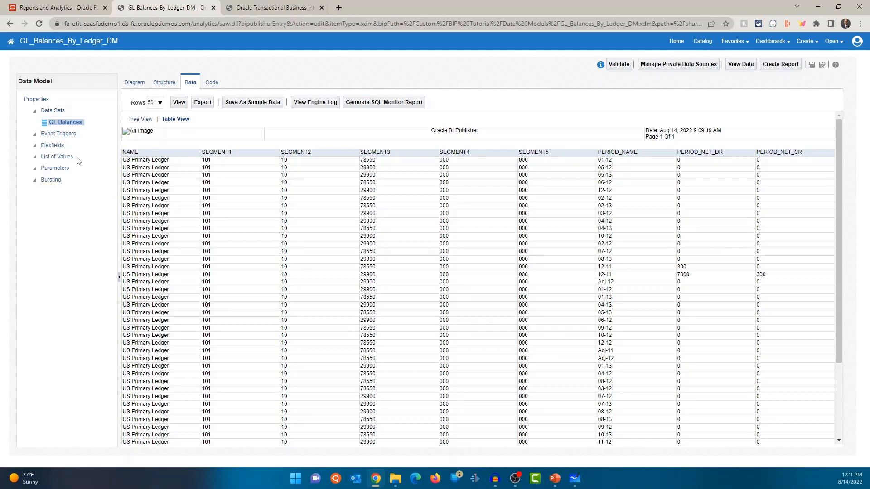
pyautogui.moveTo(57, 170)
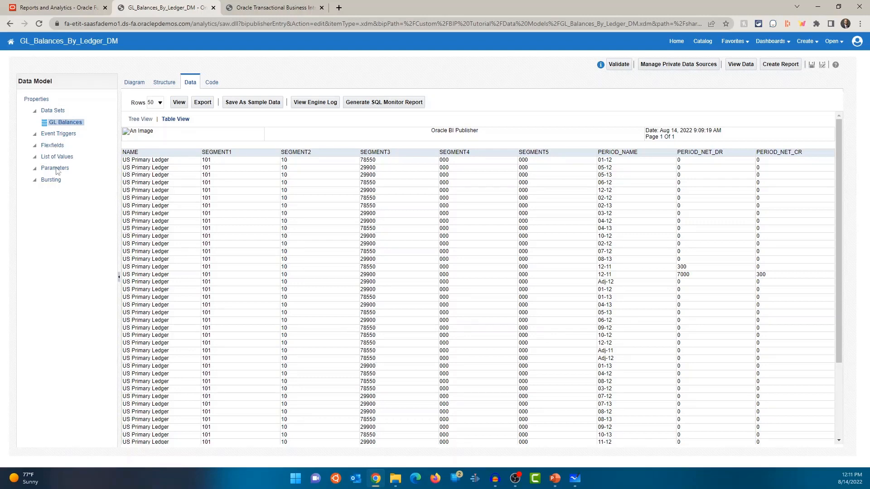
pyautogui.moveTo(50, 183)
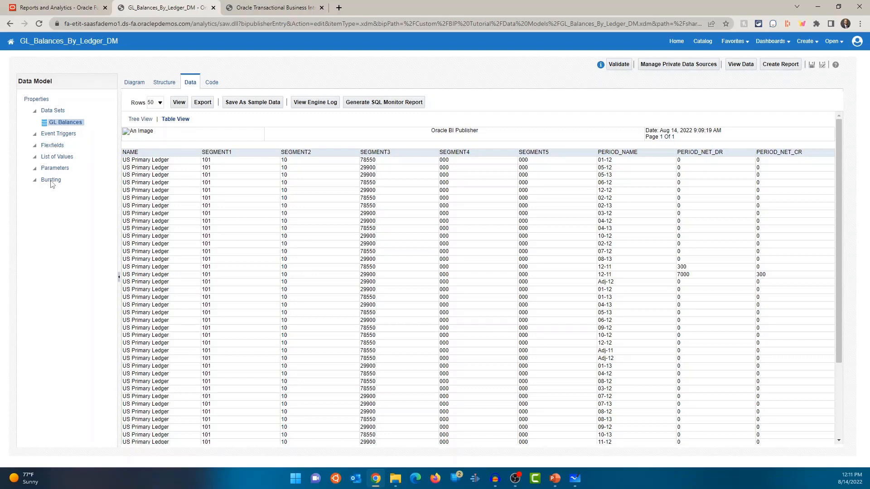
pyautogui.moveTo(64, 217)
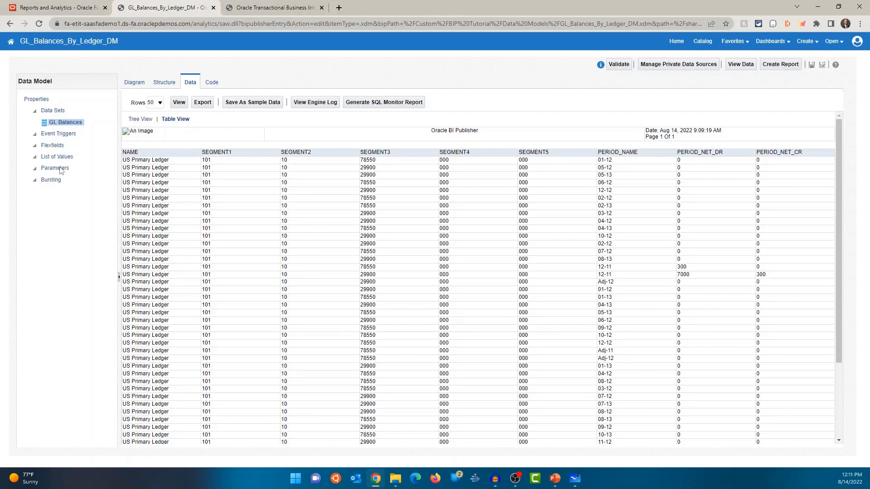
pyautogui.moveTo(64, 160)
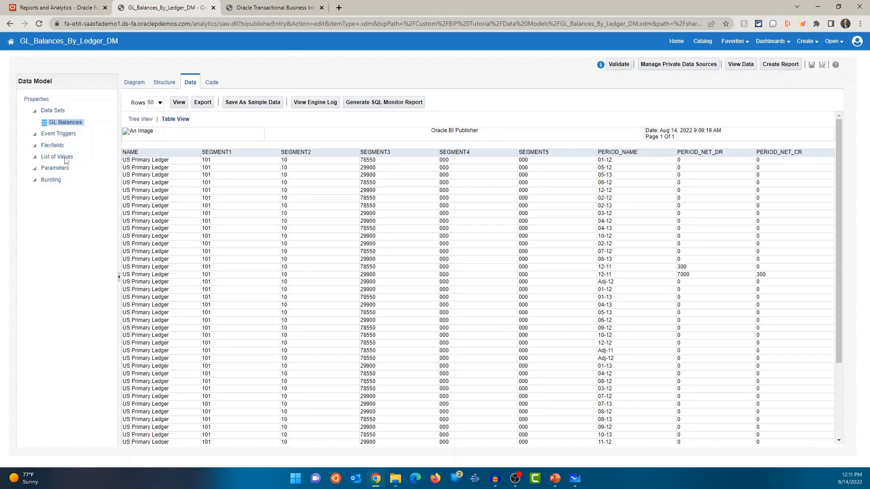
pyautogui.moveTo(160, 161)
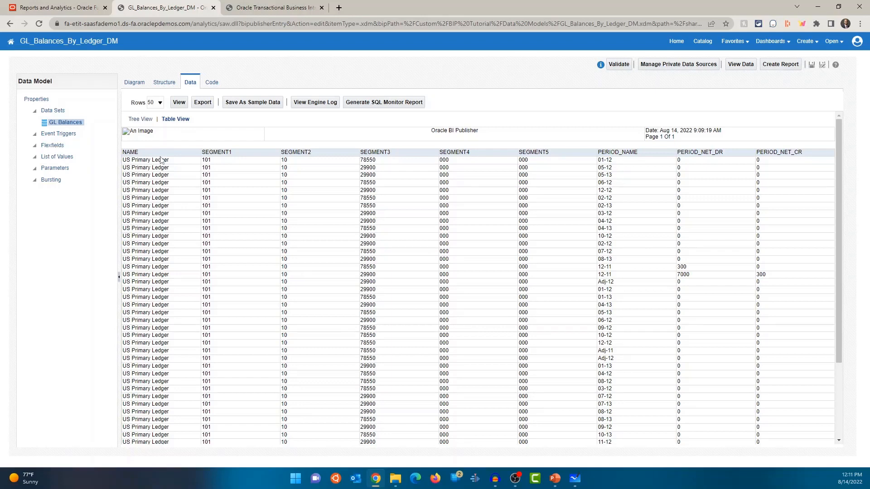
pyautogui.moveTo(90, 211)
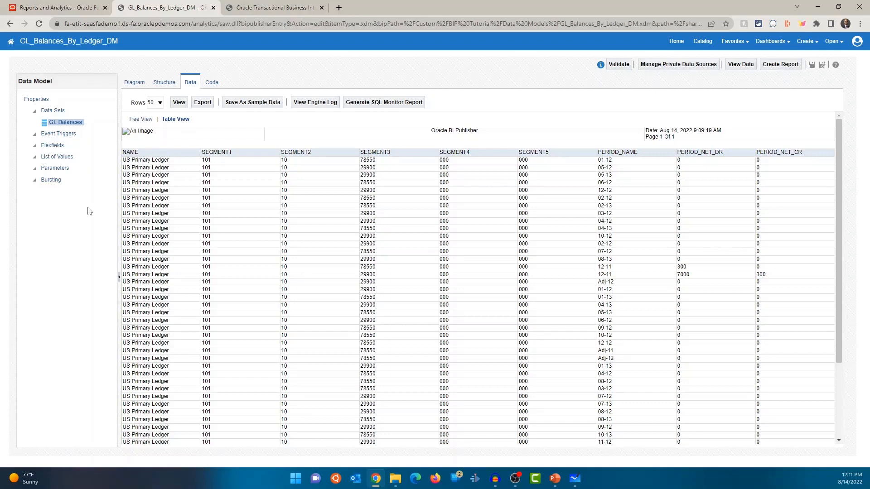
pyautogui.moveTo(106, 216)
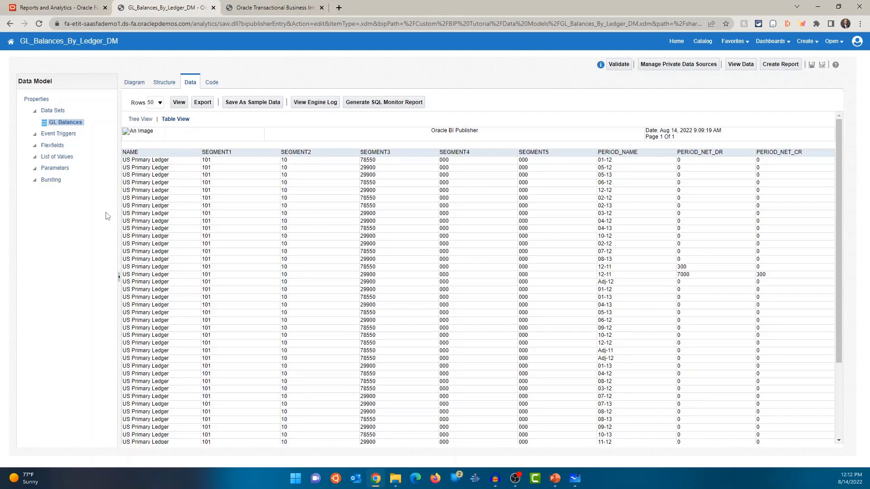
pyautogui.moveTo(256, 205)
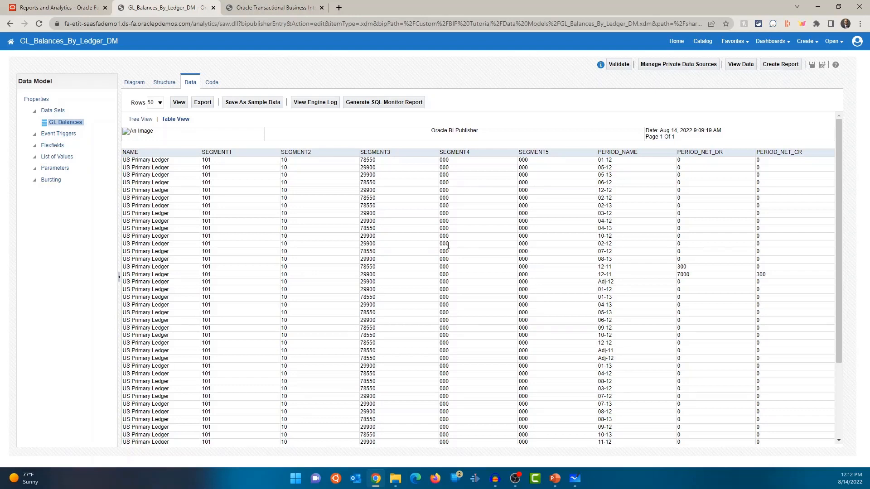
pyautogui.moveTo(454, 239)
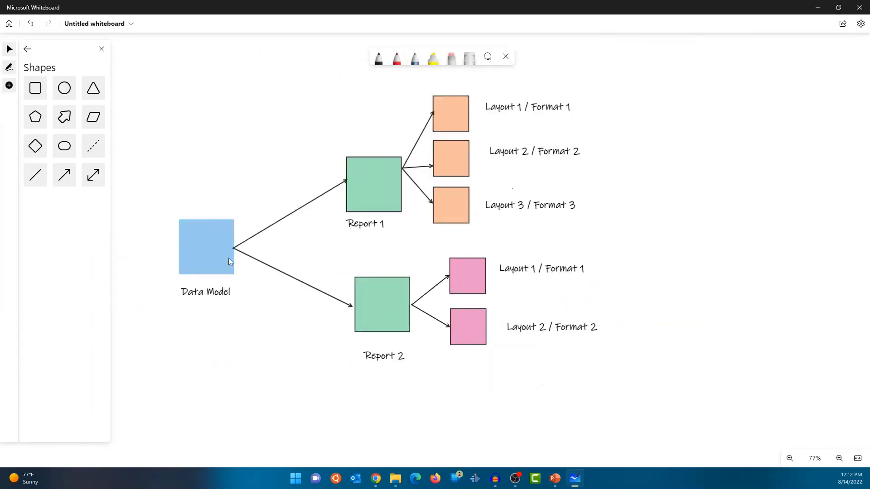
pyautogui.moveTo(292, 353)
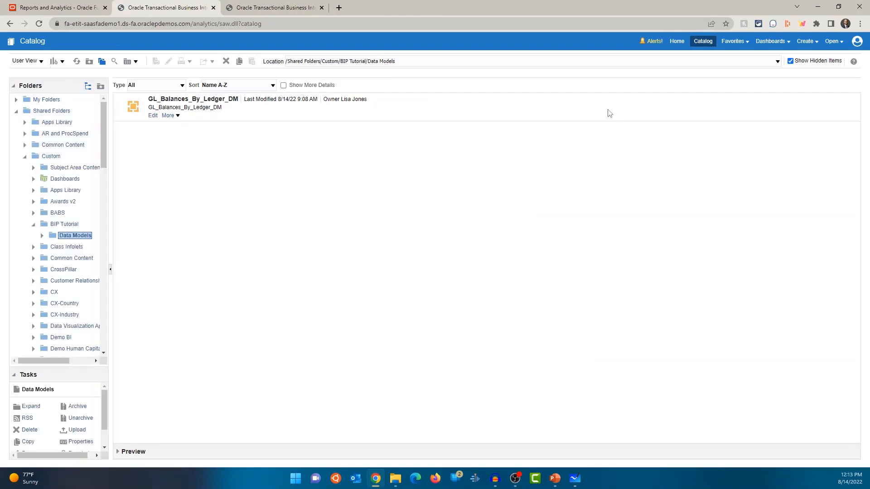
# Step: Edit the GL Balances by Ledger report and view its GL_Balances_By_Ledger_DM data model chooser
pyautogui.click(65, 224)
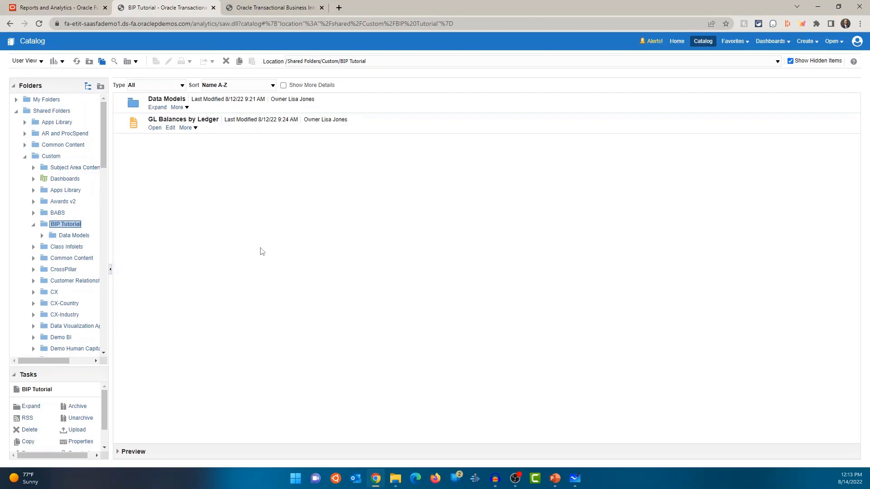
pyautogui.click(170, 127)
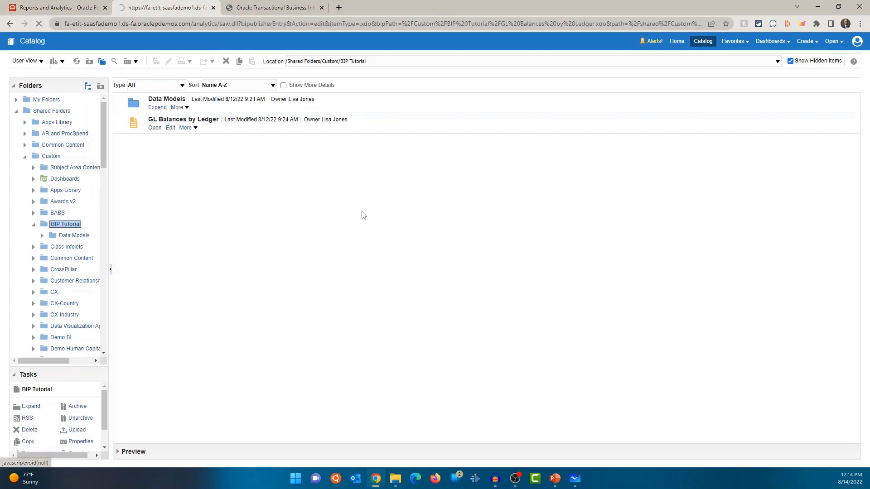
pyautogui.click(170, 128)
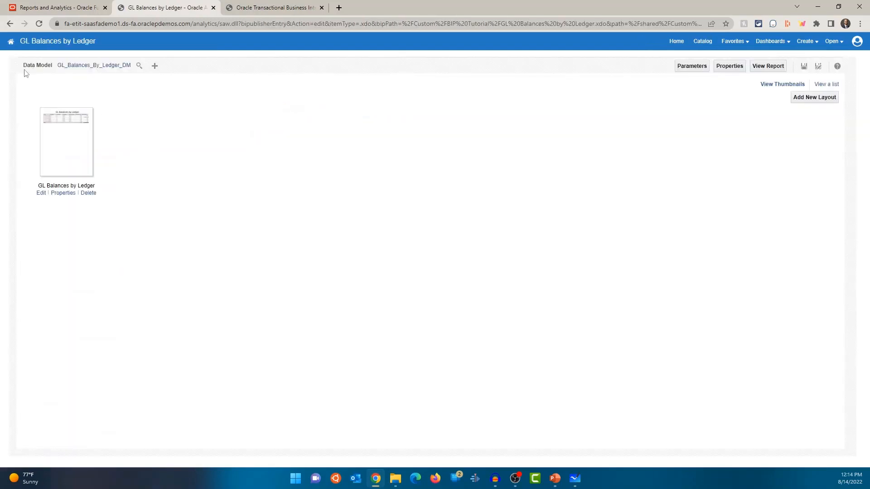
pyautogui.click(37, 65)
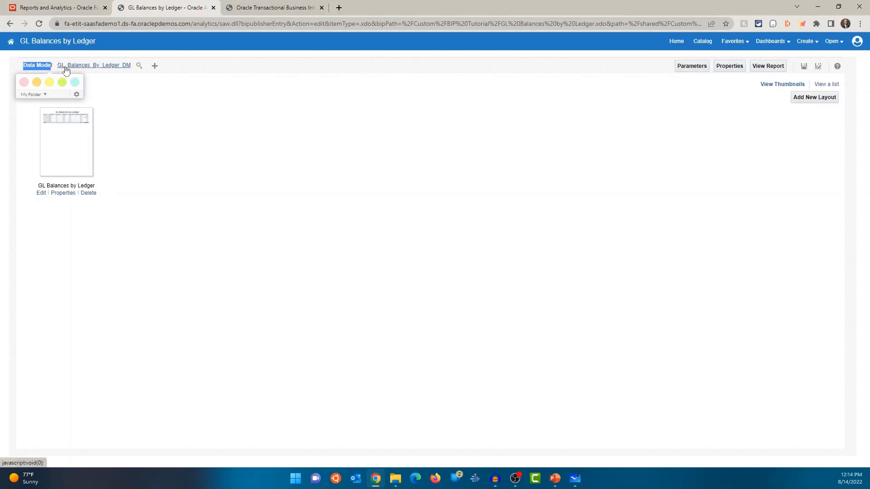
pyautogui.moveTo(129, 71)
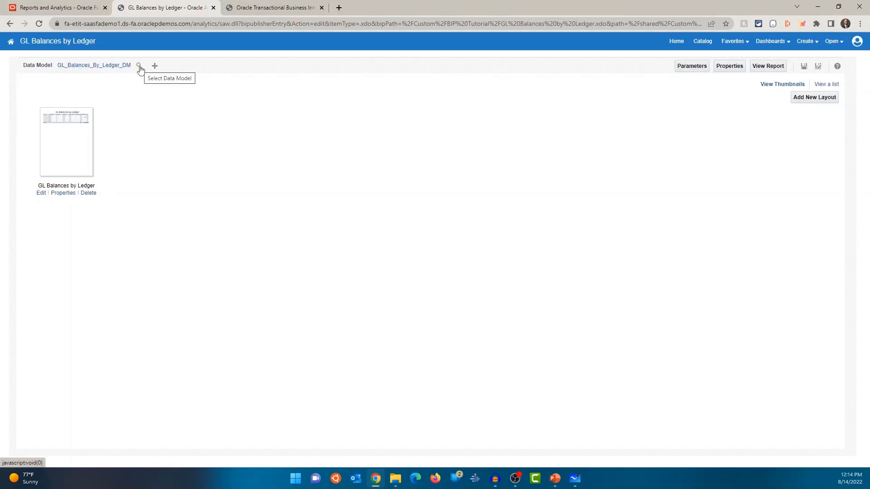
pyautogui.moveTo(363, 153)
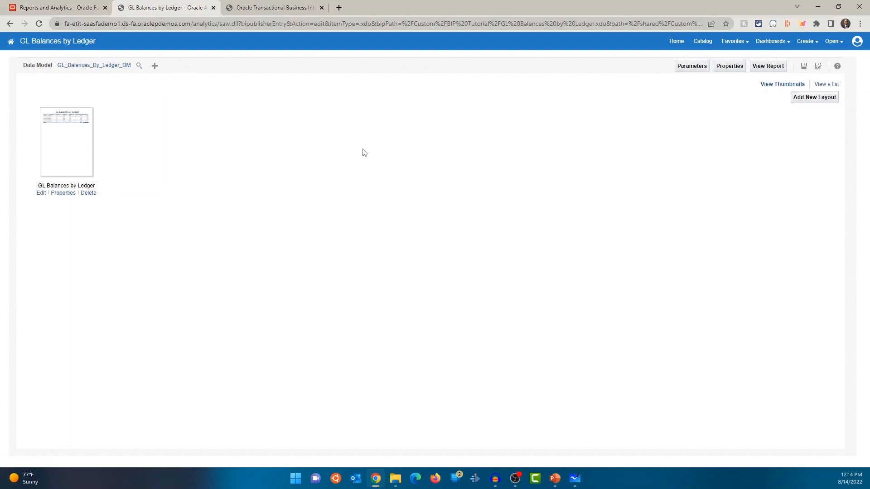
pyautogui.click(139, 66)
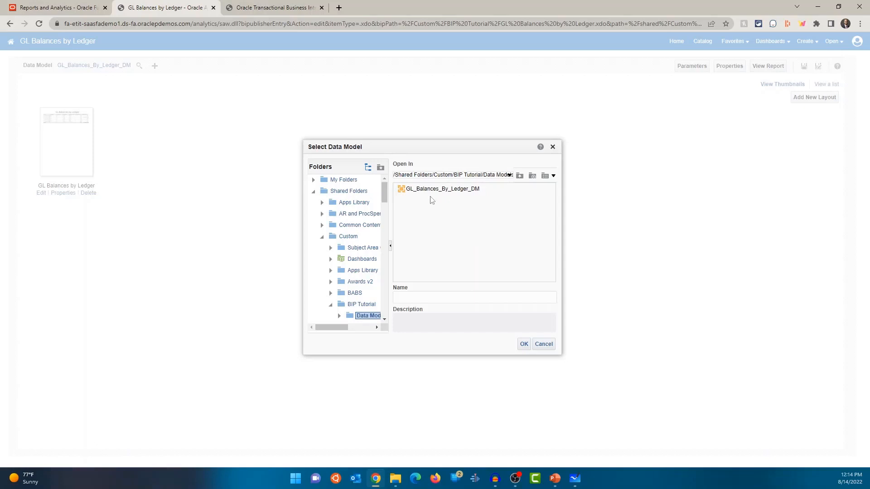
pyautogui.moveTo(62, 74)
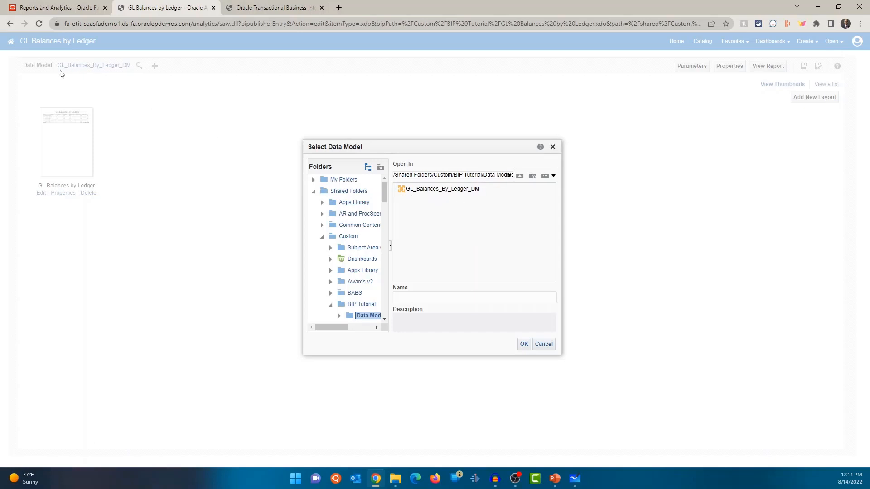
pyautogui.moveTo(381, 185)
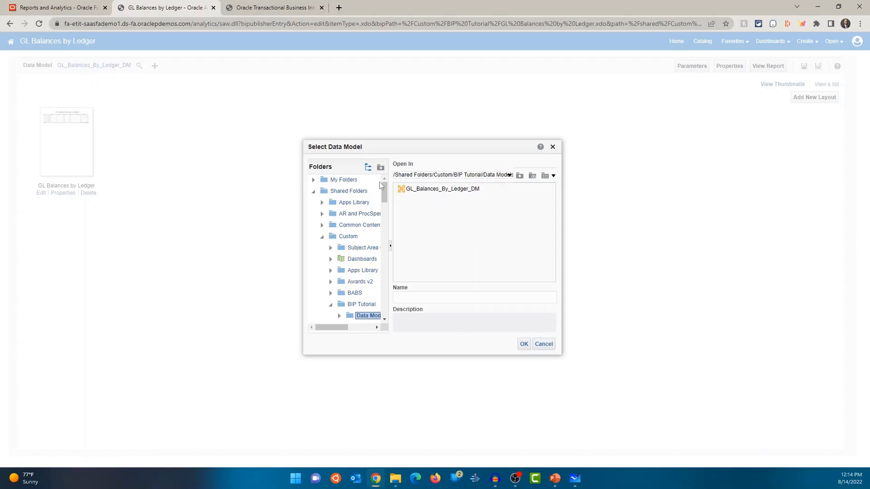
pyautogui.moveTo(419, 205)
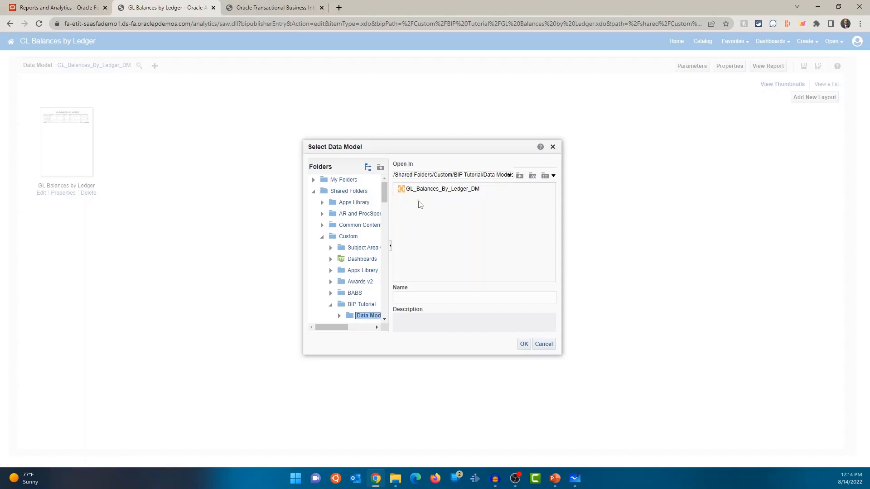
pyautogui.click(543, 344)
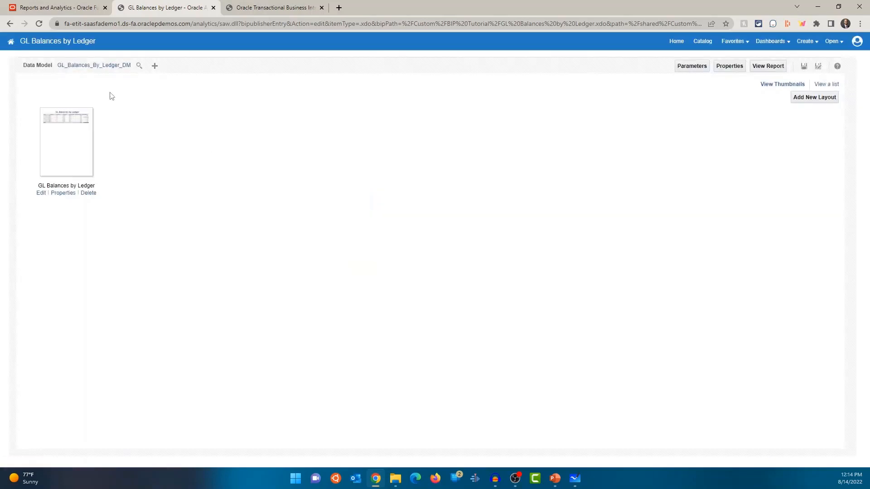
pyautogui.moveTo(185, 133)
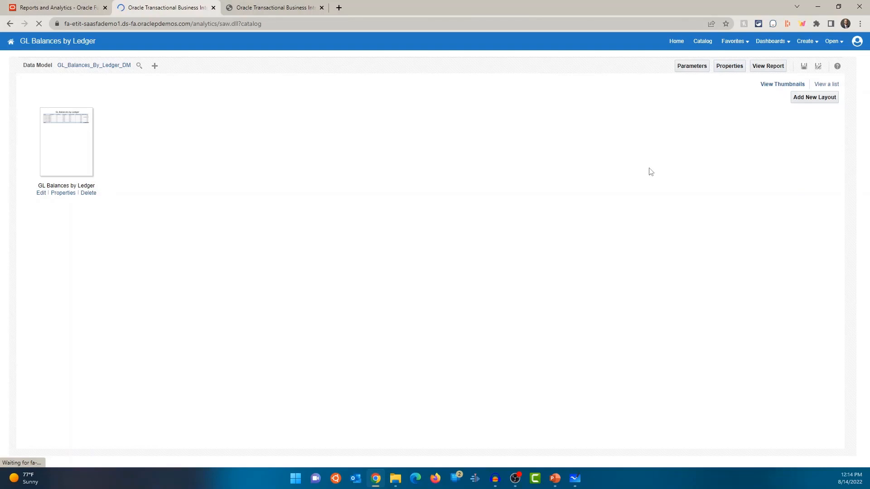
# Step: Review GL_Balances_By_Ledger_DM's properties, including author and location, from the Data Models folder
pyautogui.click(702, 42)
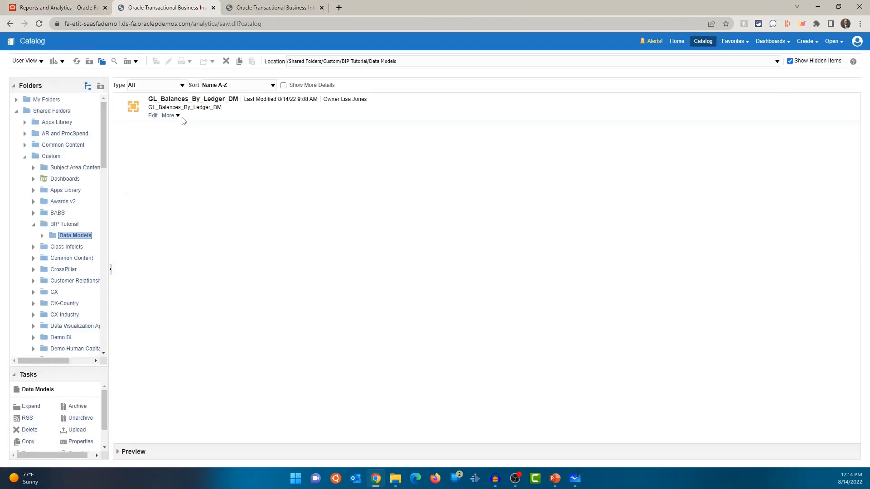
pyautogui.moveTo(168, 116)
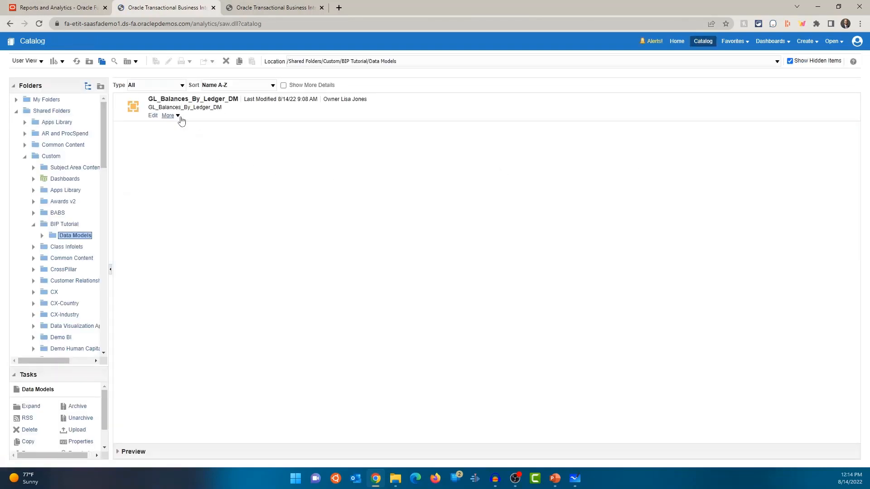
pyautogui.click(169, 115)
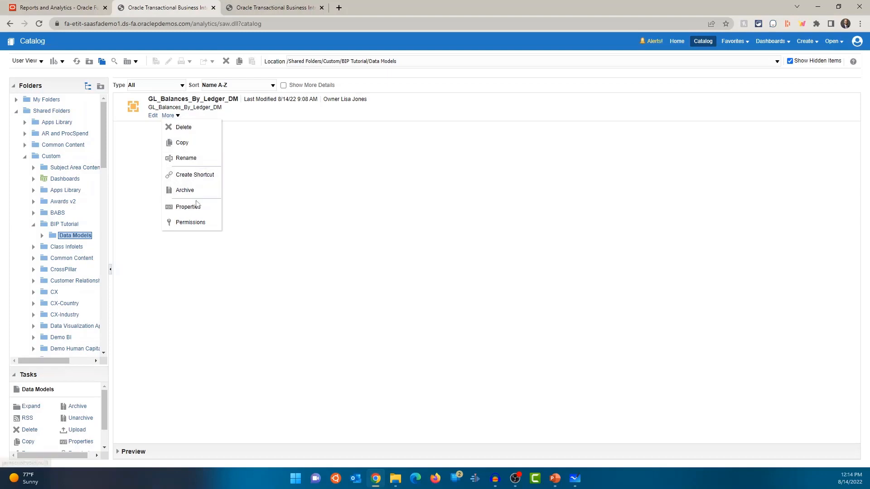
pyautogui.click(188, 206)
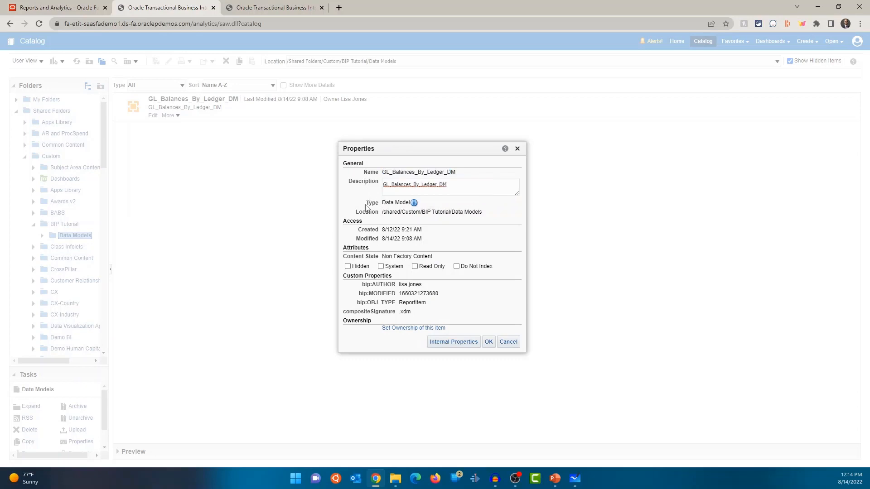
pyautogui.moveTo(440, 210)
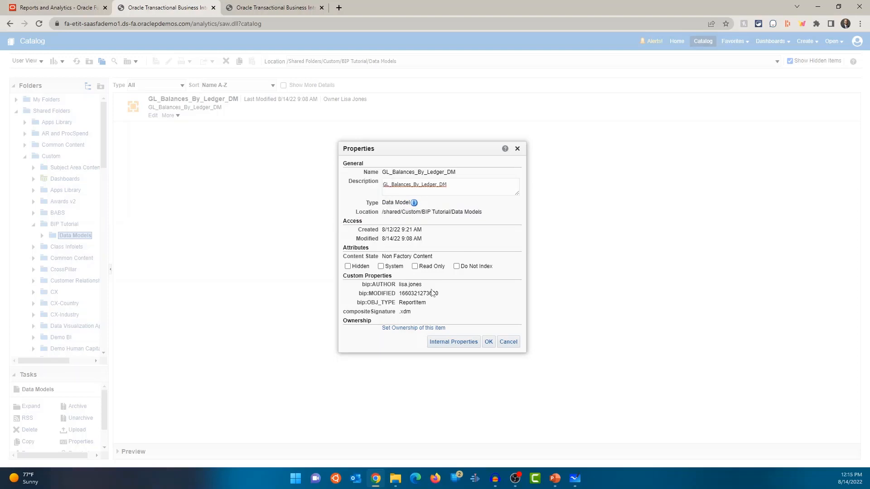
pyautogui.click(507, 341)
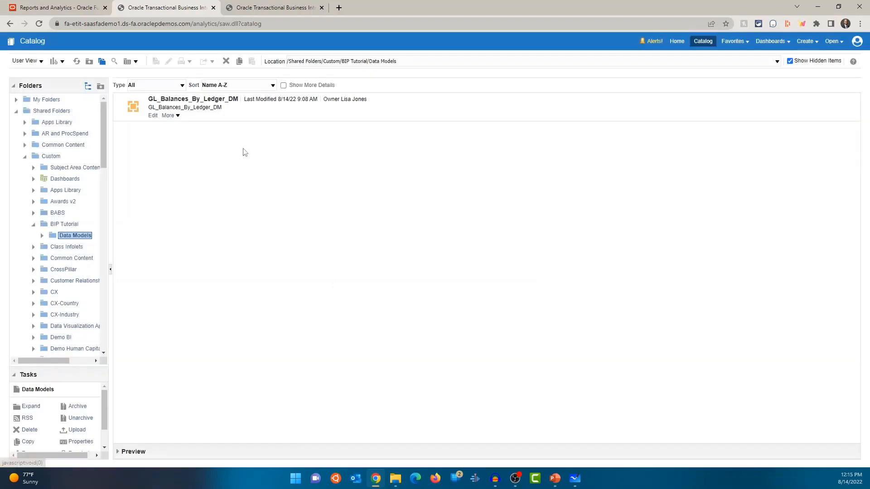
# Step: Give the GL Balances by Ledger report the description 'GL Balances by Ledger'
pyautogui.click(65, 223)
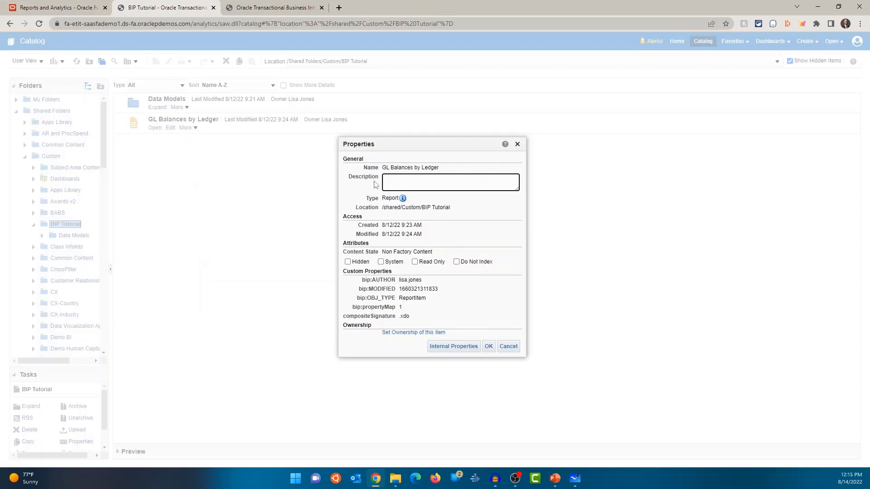
pyautogui.moveTo(442, 175)
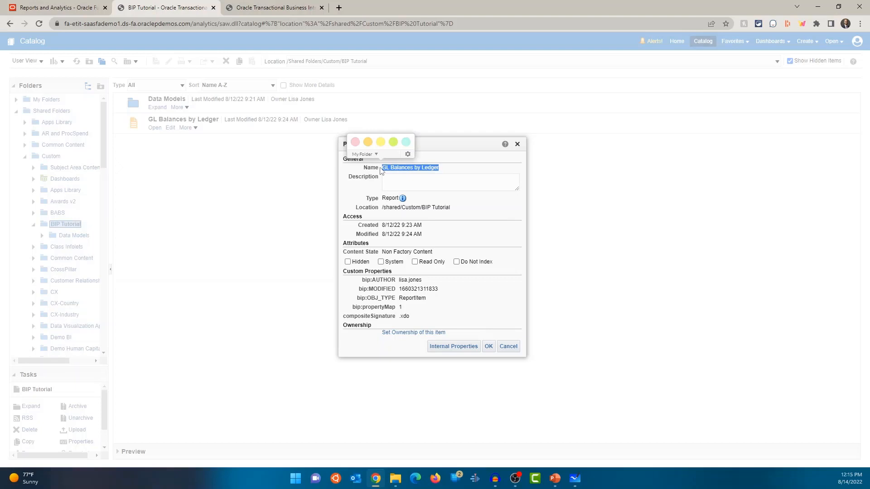
pyautogui.write('GL Balances by Ledger')
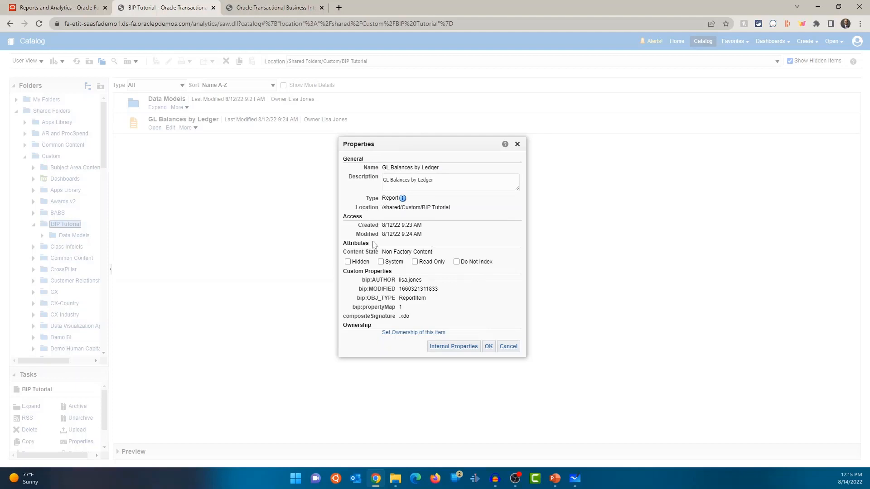
pyautogui.click(488, 347)
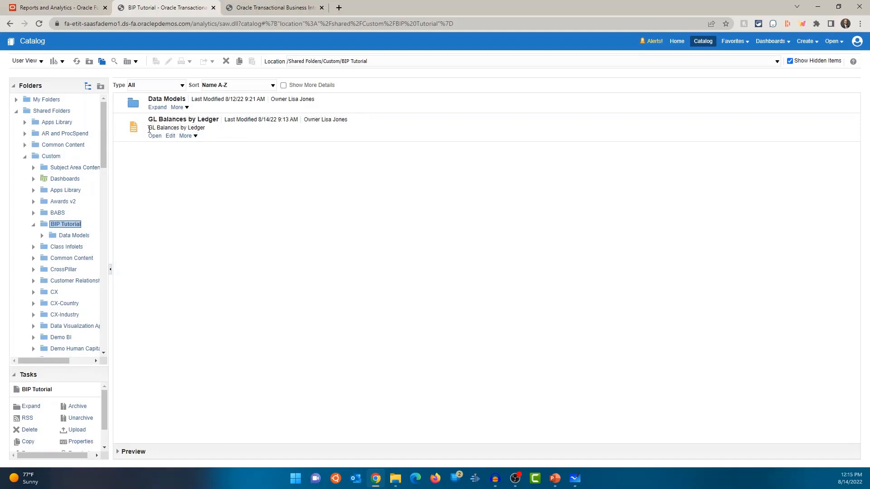
pyautogui.moveTo(237, 191)
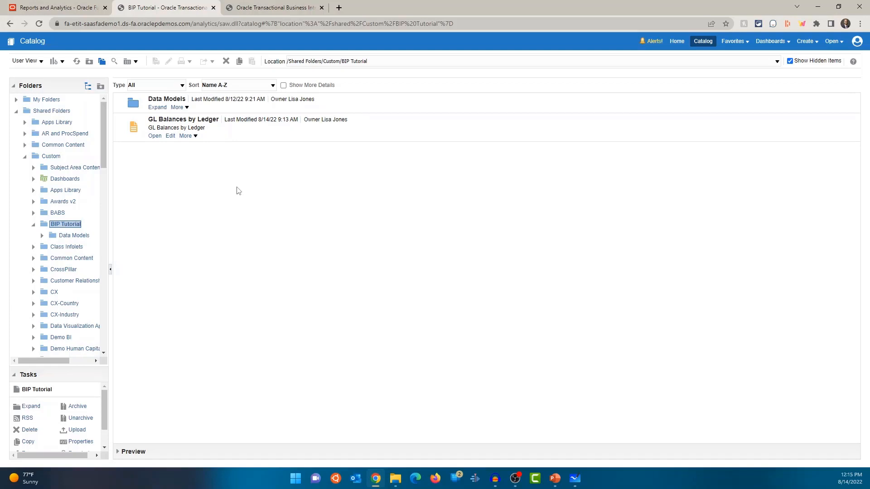
pyautogui.moveTo(228, 173)
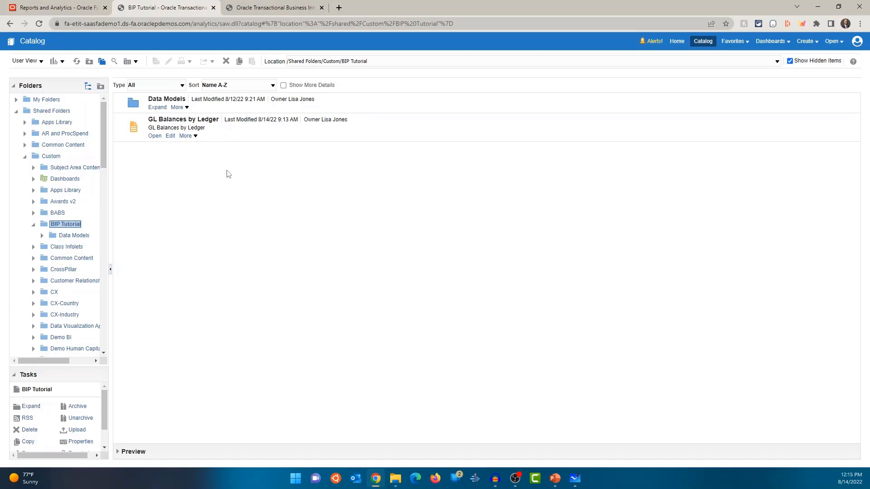